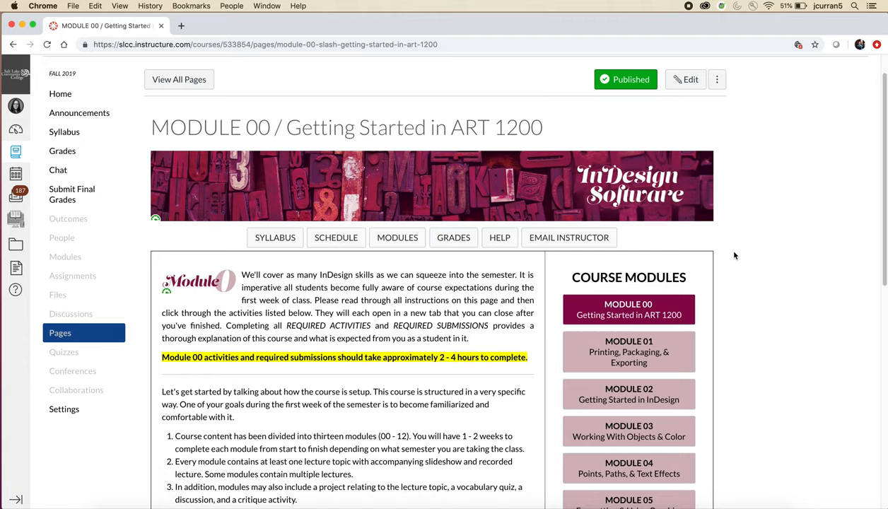
mouse_move(740, 347)
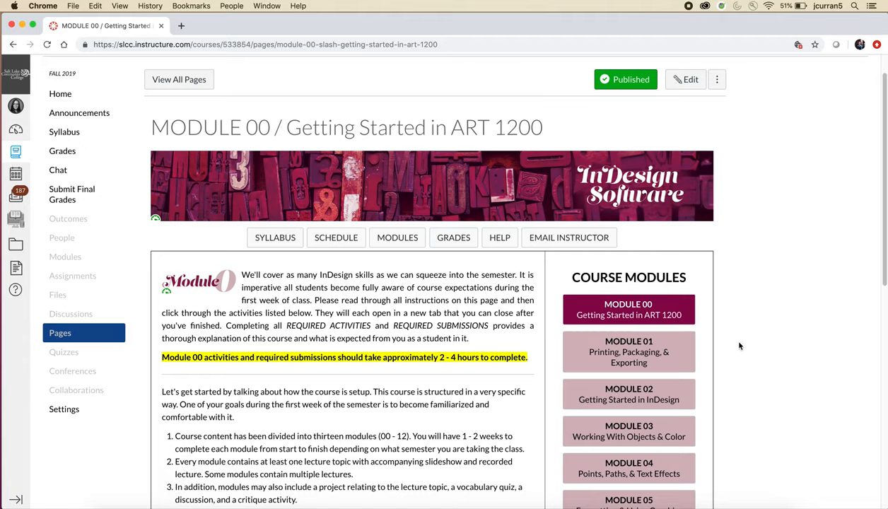
- Read down the page, highlighting the 2–4 hours time estimate and the numbered course rules
scroll("down", 3)
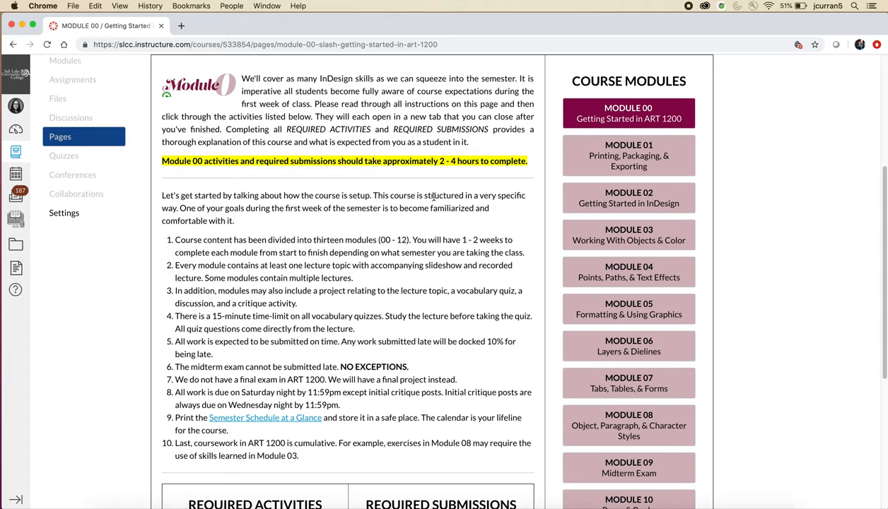
double_click(447, 161)
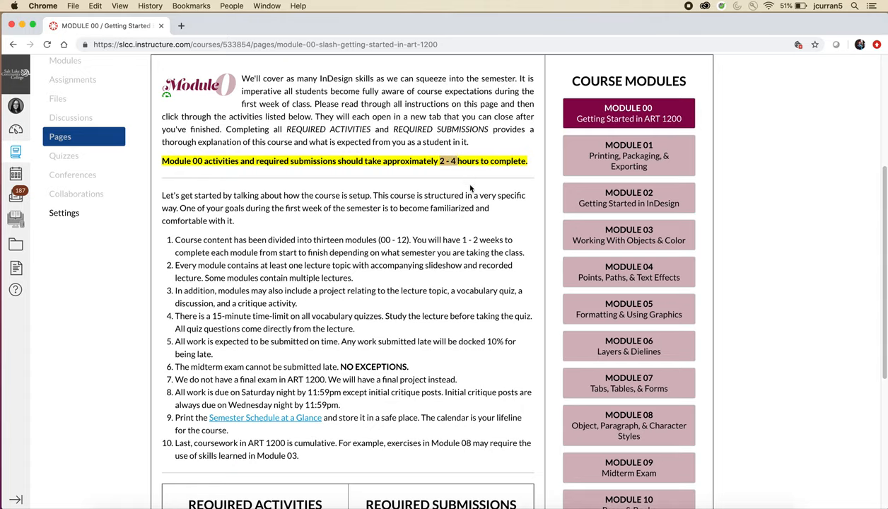
mouse_move(446, 193)
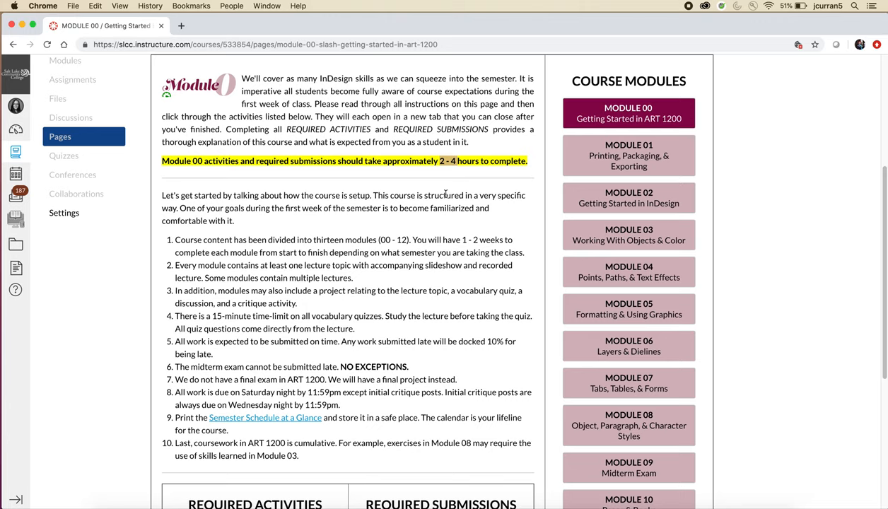
scroll("down", 3)
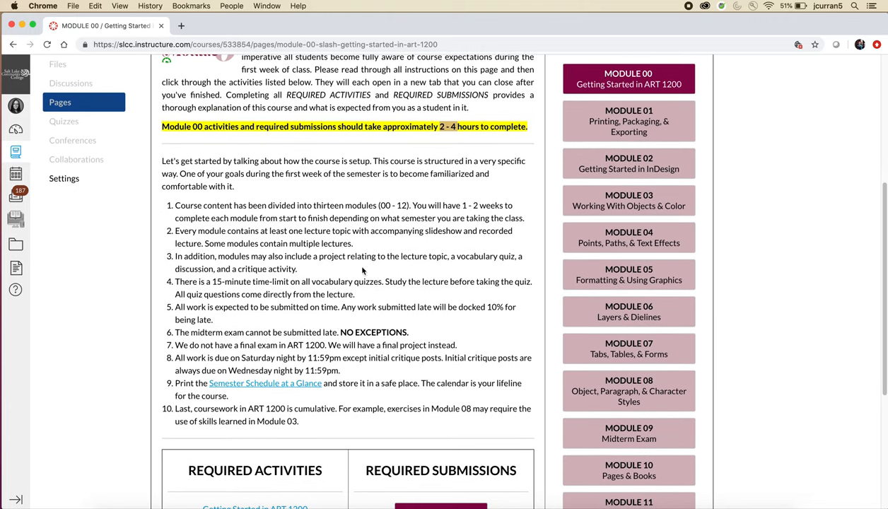
left_click_drag(175, 205, 337, 416)
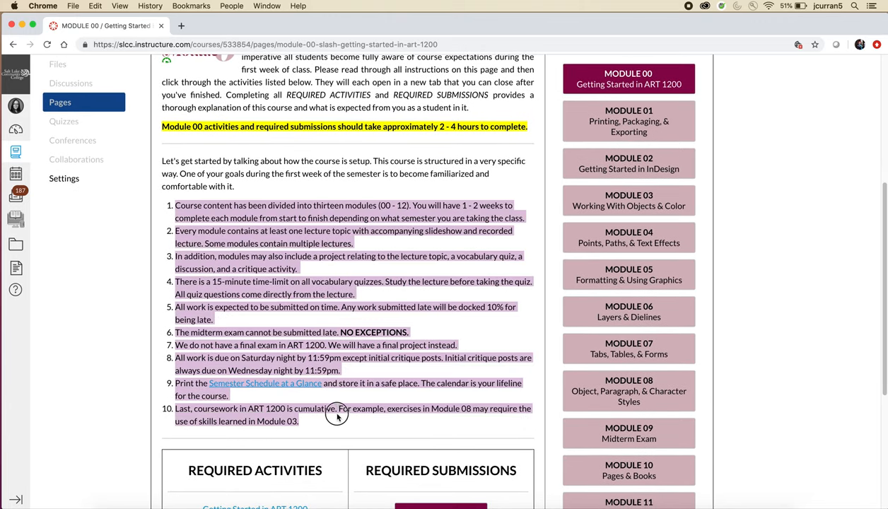
mouse_move(117, 346)
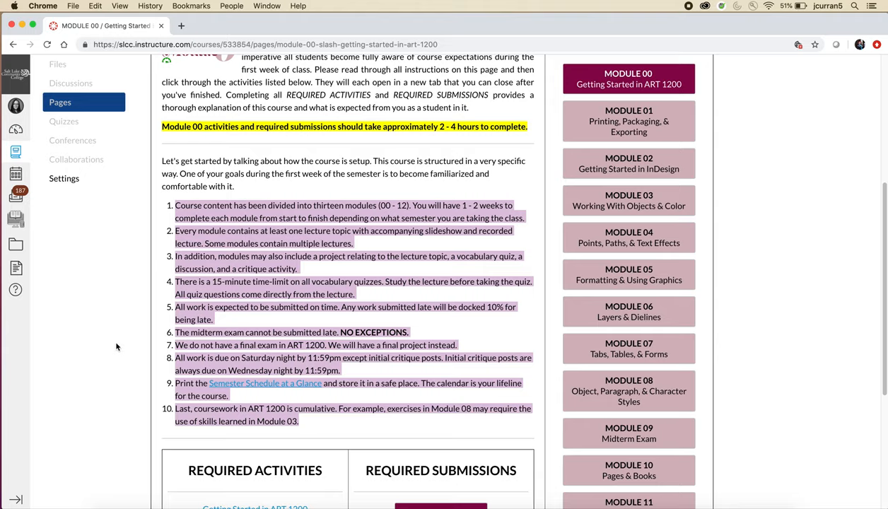
mouse_move(118, 341)
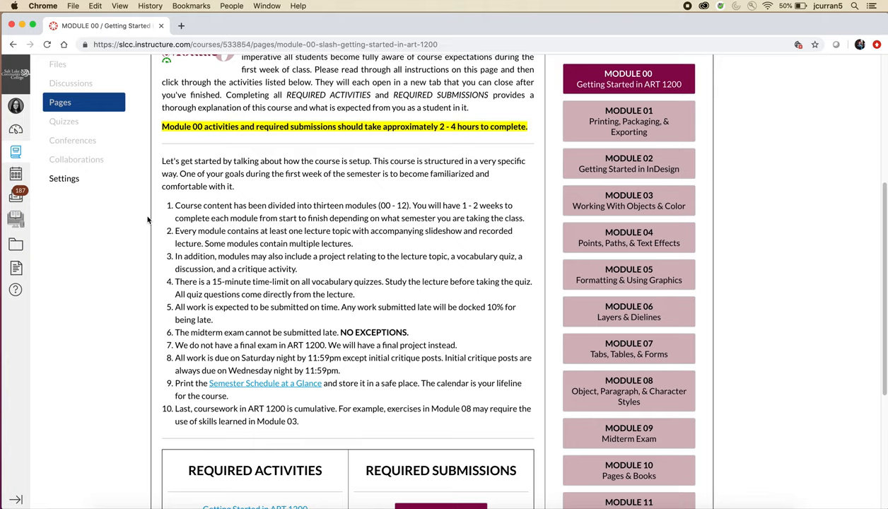
mouse_move(173, 243)
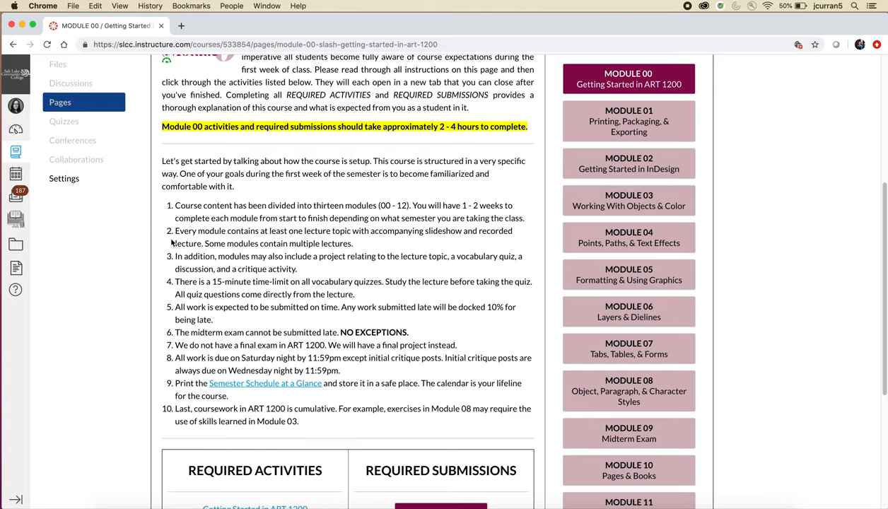
scroll("down", 3)
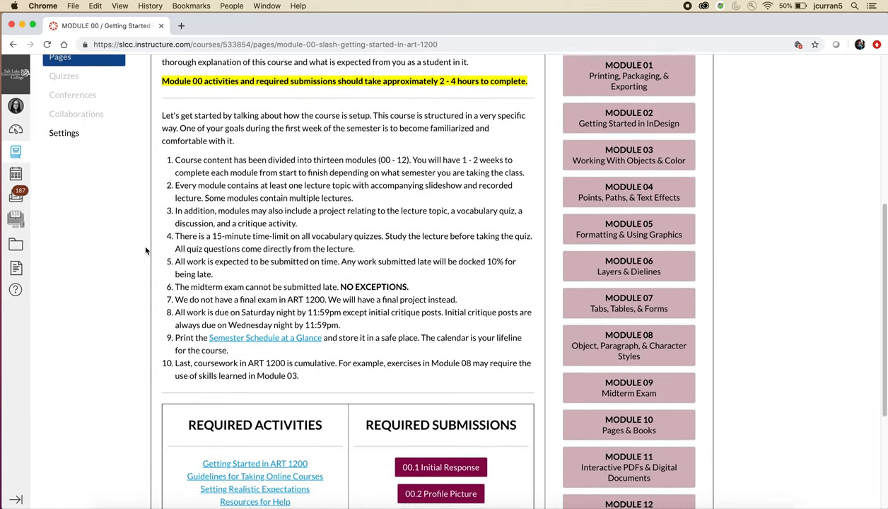
scroll("down", 3)
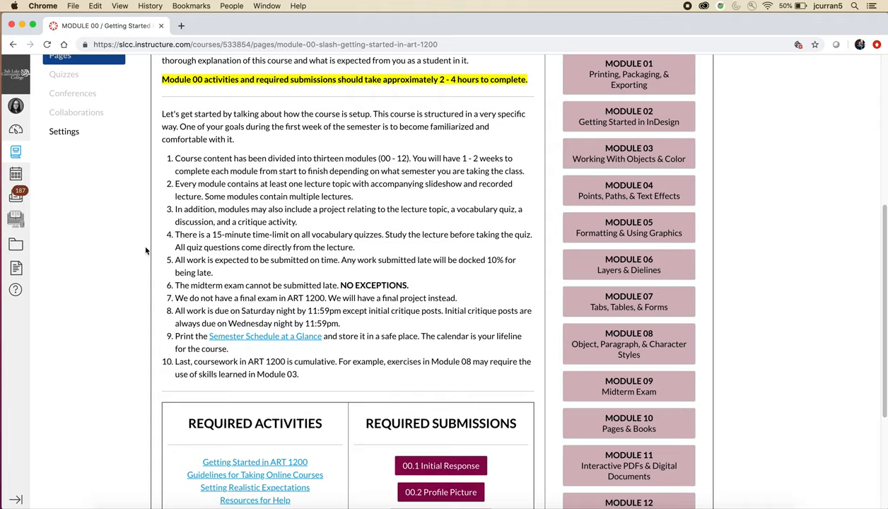
mouse_move(132, 241)
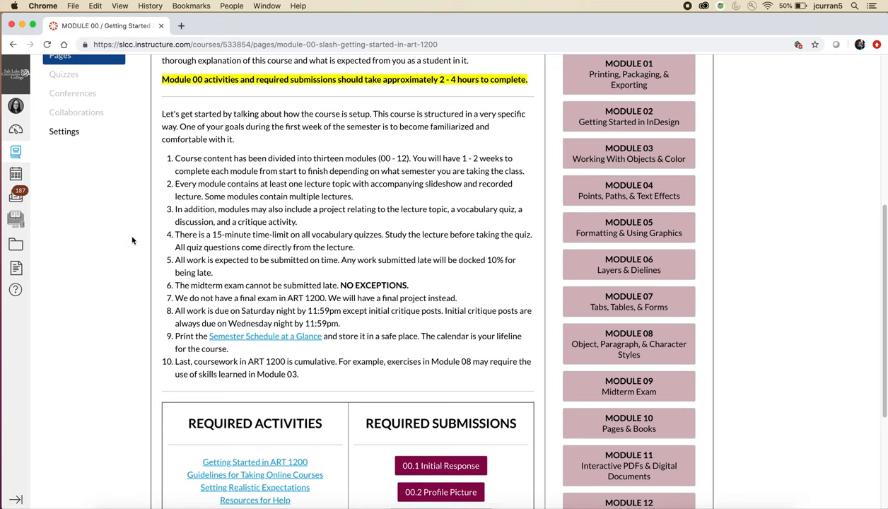
scroll("down", 3)
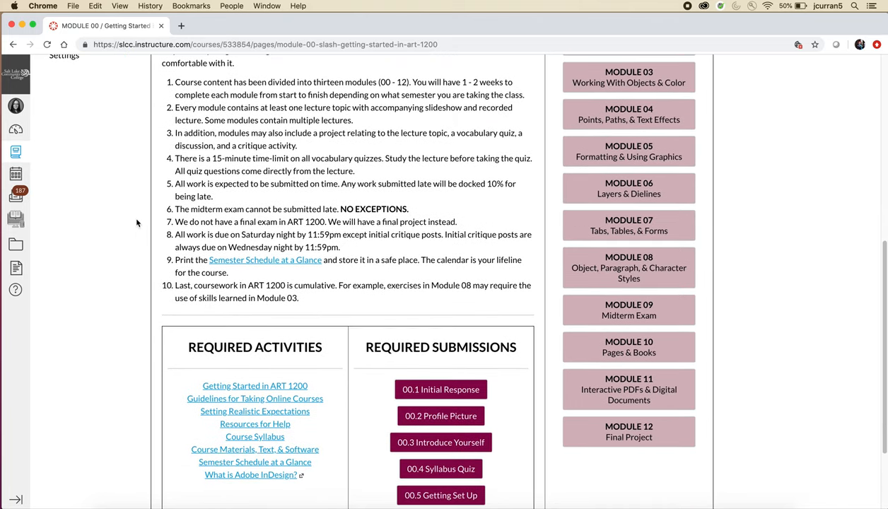
mouse_move(127, 188)
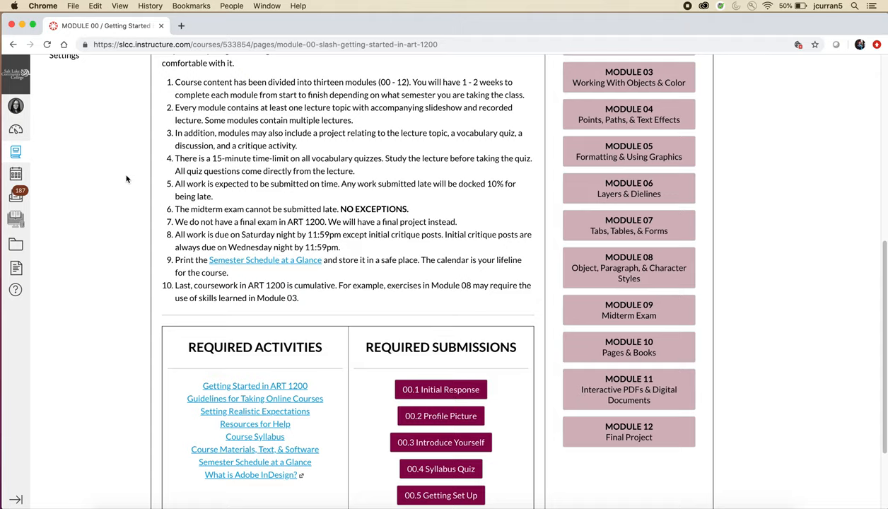
mouse_move(142, 185)
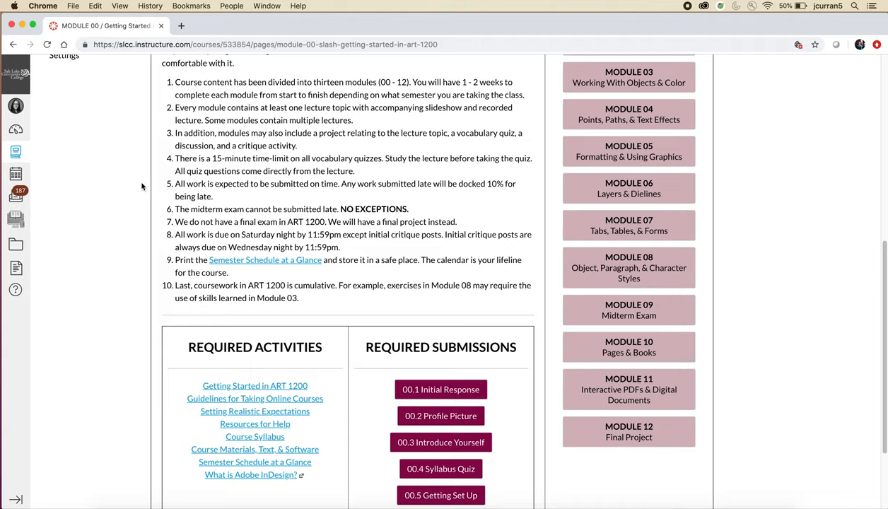
mouse_move(136, 169)
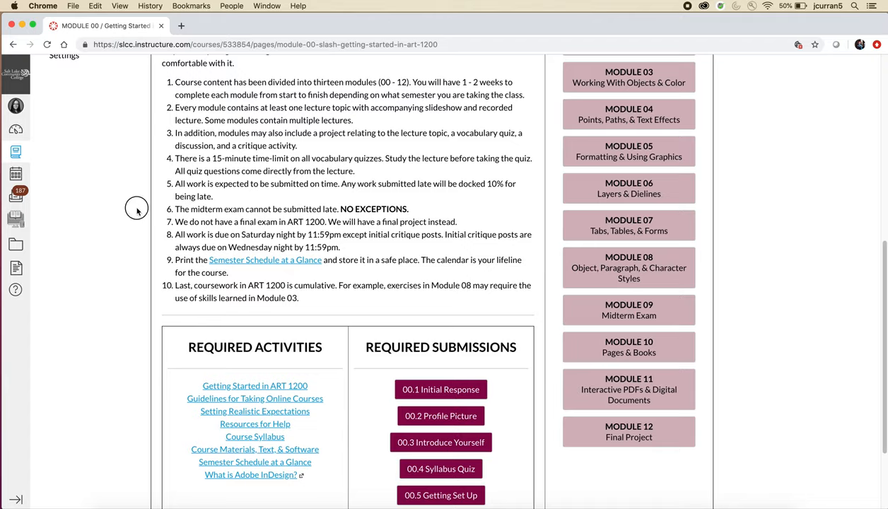
scroll("down", 3)
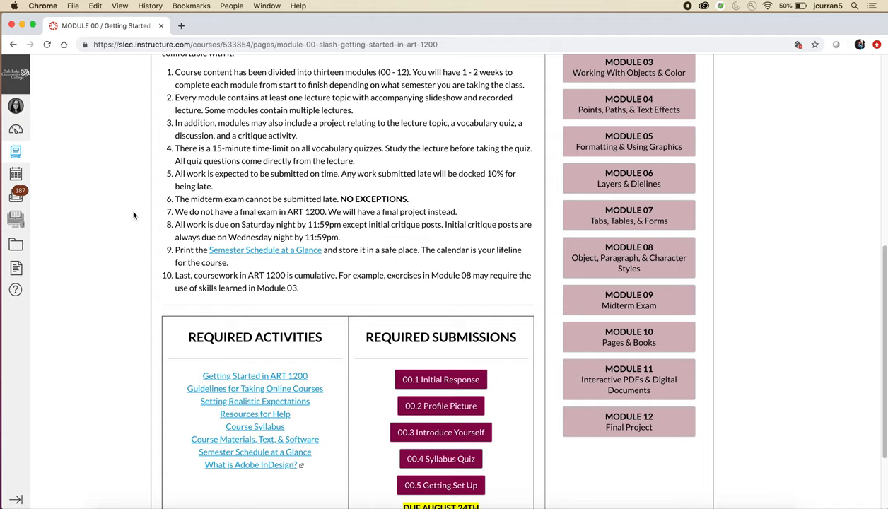
mouse_move(144, 210)
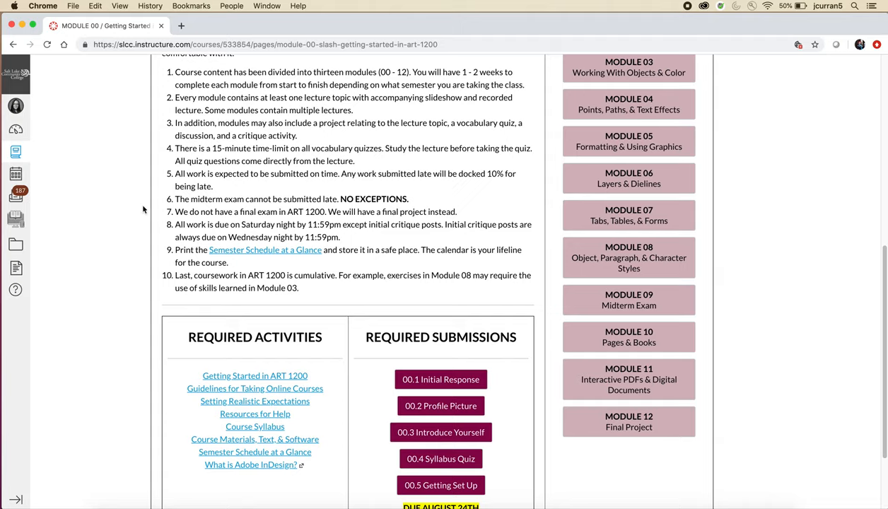
mouse_move(143, 243)
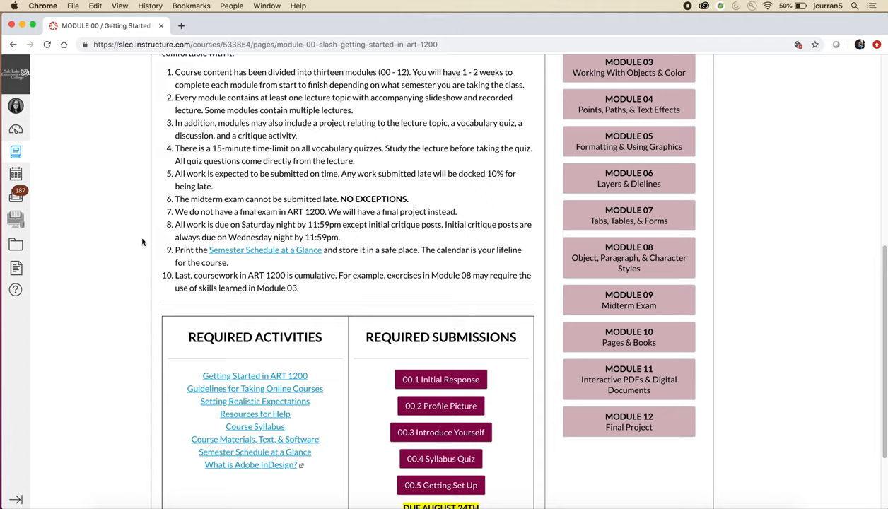
mouse_move(140, 259)
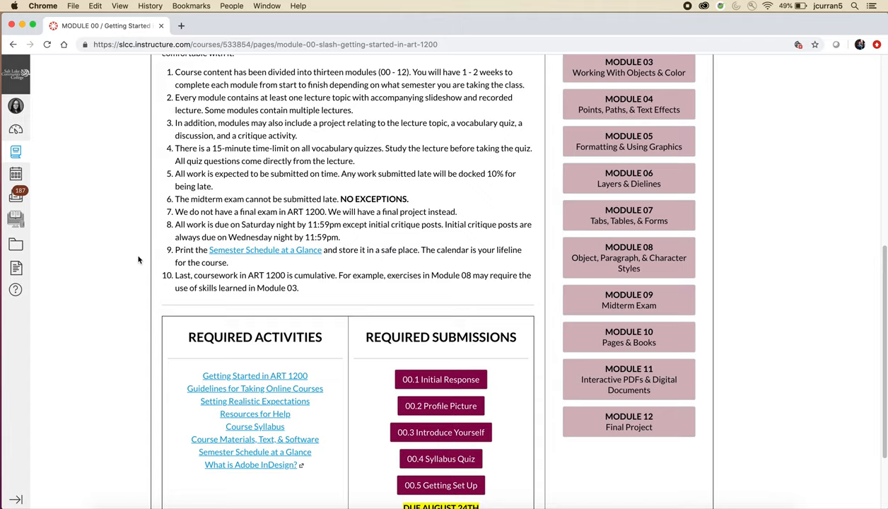
scroll("down", 3)
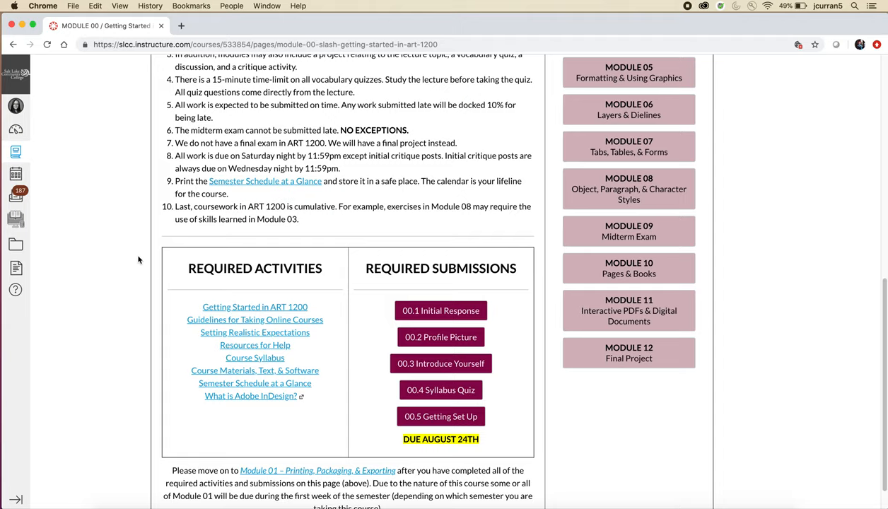
mouse_move(83, 248)
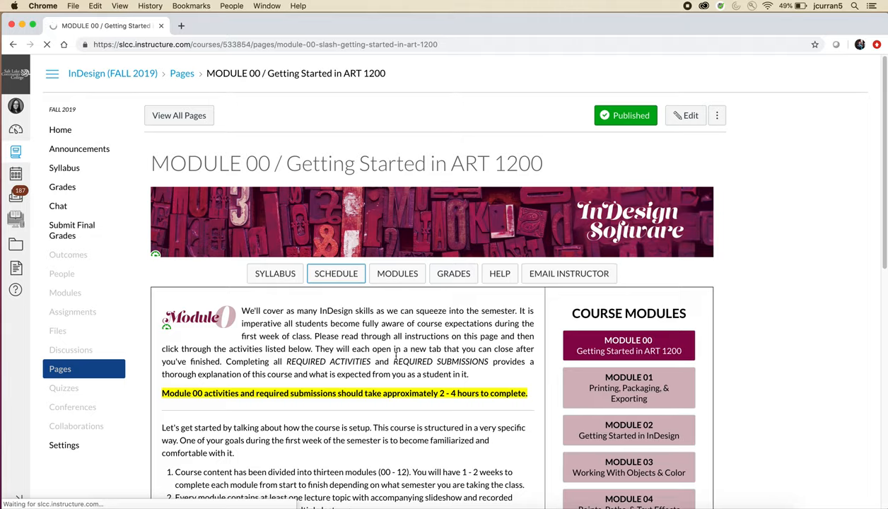
- Open Semester Schedule at a Glance and scroll through the weekly schedule table
left_click(336, 273)
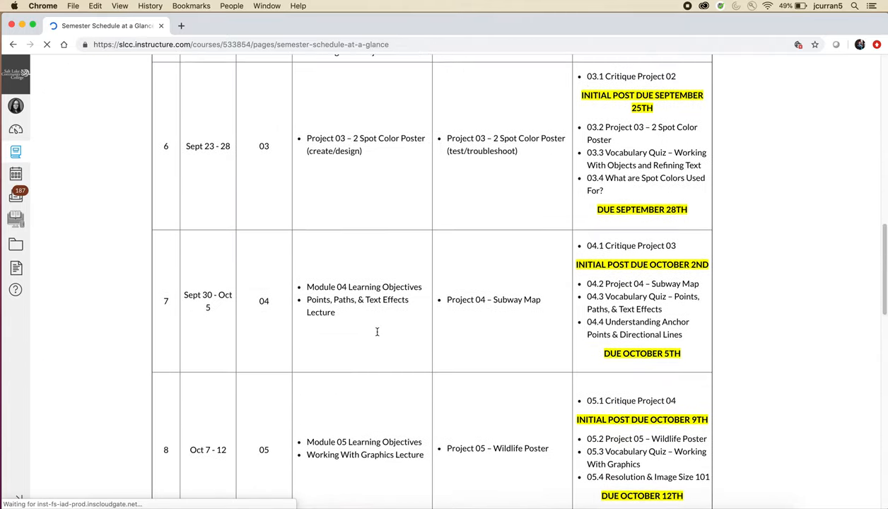
scroll("down", 3)
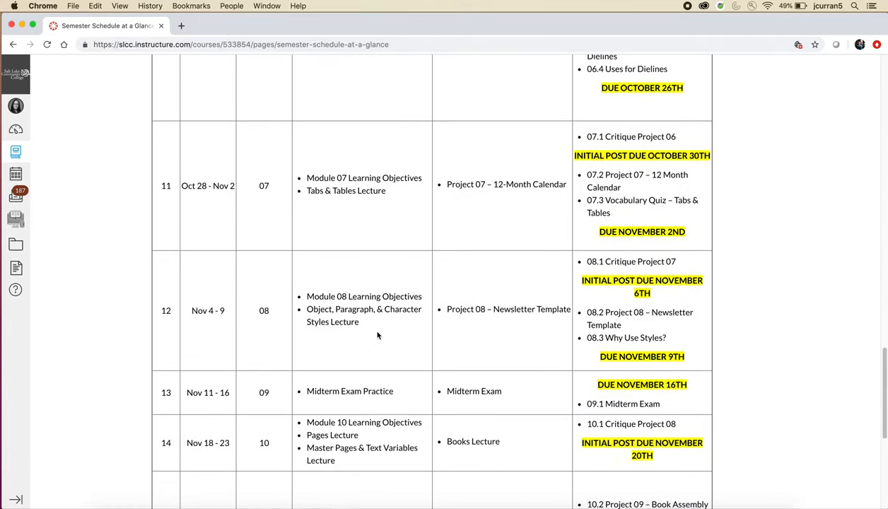
scroll("down", 3)
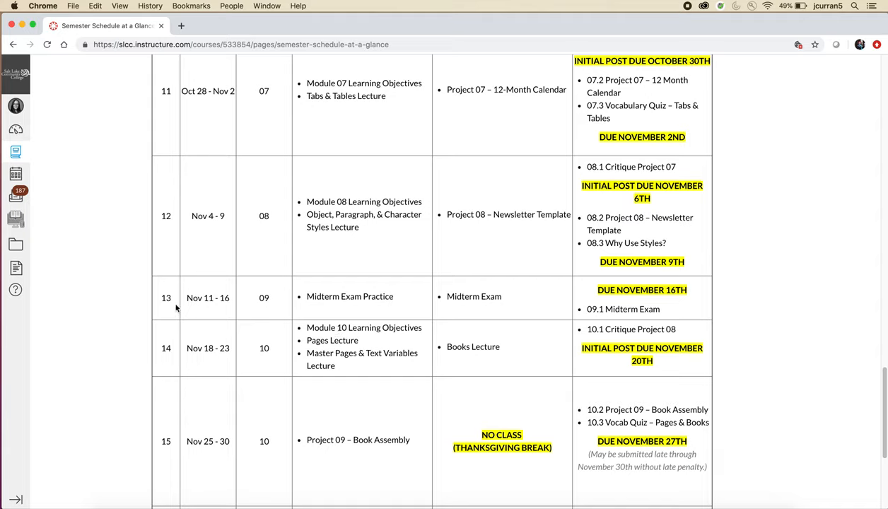
mouse_move(211, 312)
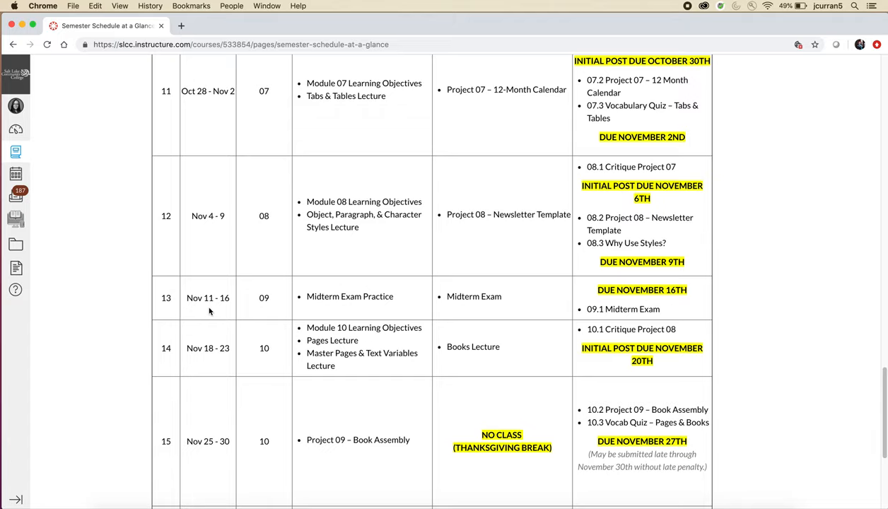
mouse_move(322, 300)
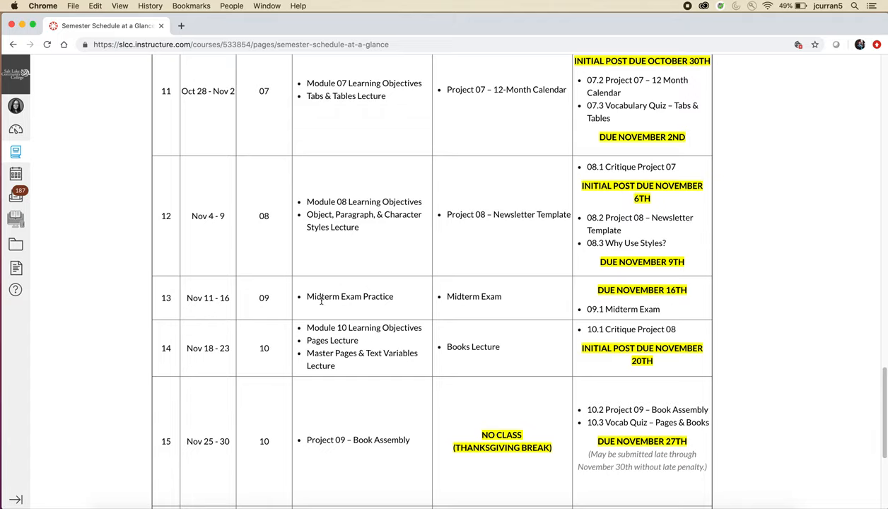
mouse_move(228, 309)
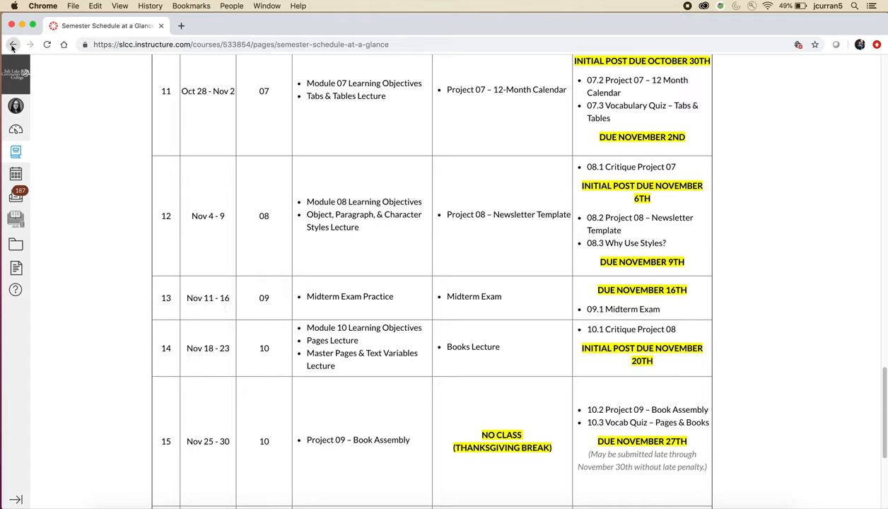
left_click(12, 45)
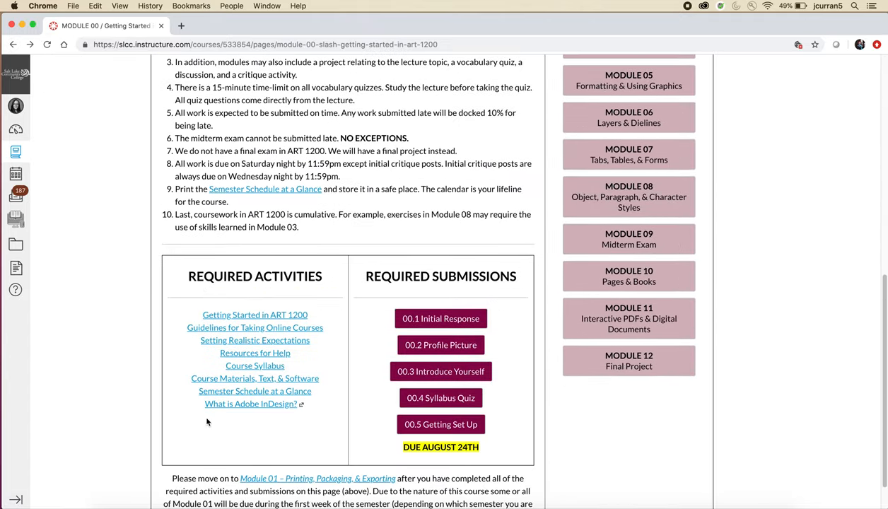
scroll("down", 3)
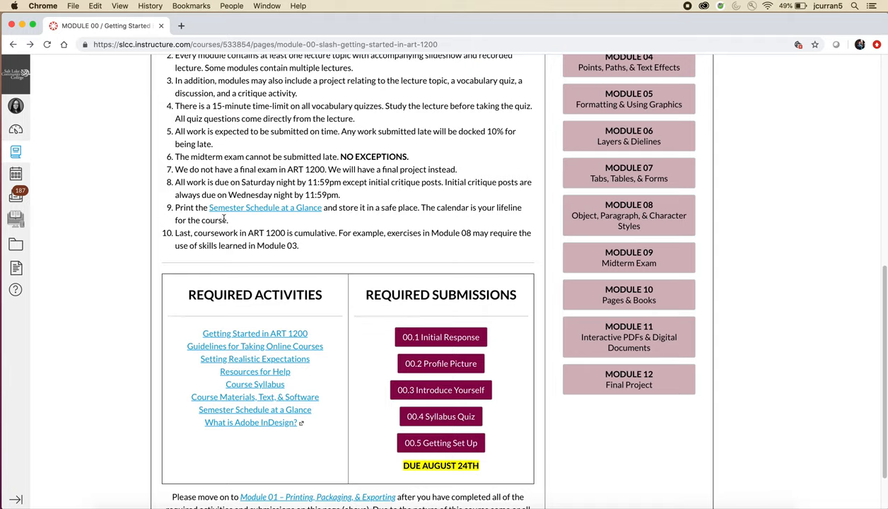
mouse_move(241, 224)
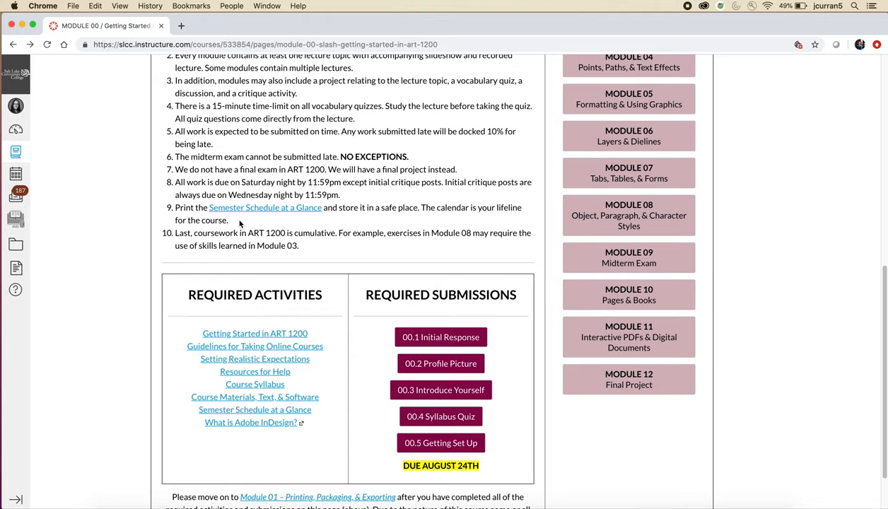
mouse_move(148, 257)
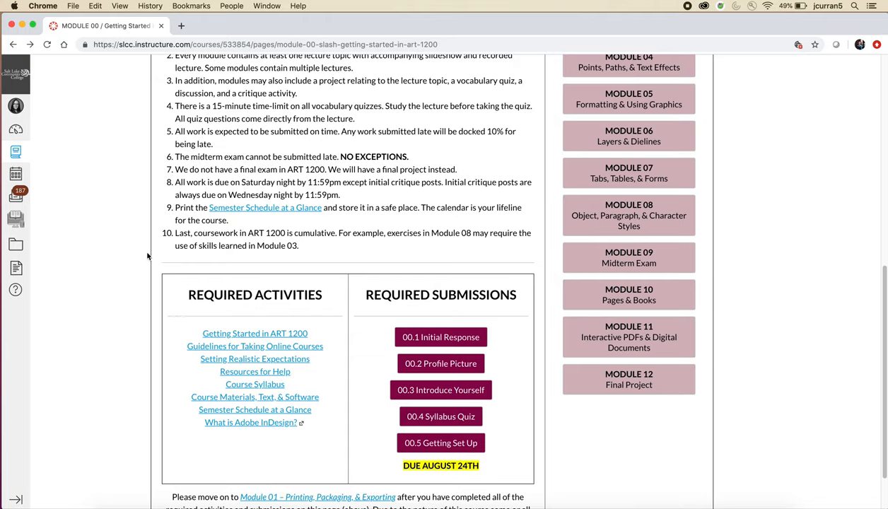
scroll("down", 3)
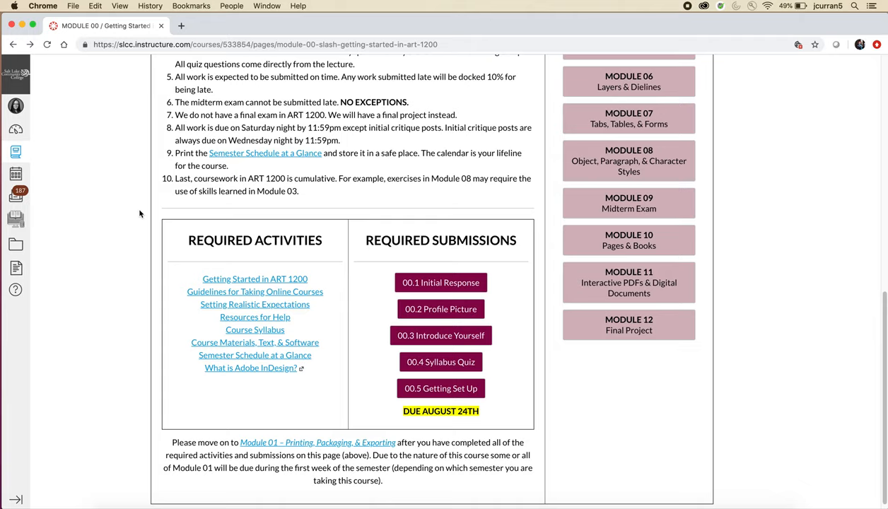
mouse_move(119, 188)
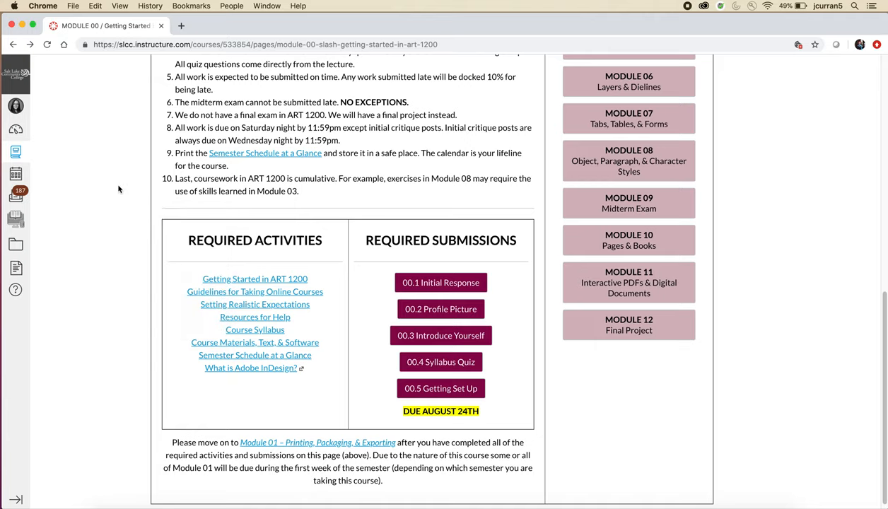
mouse_move(129, 226)
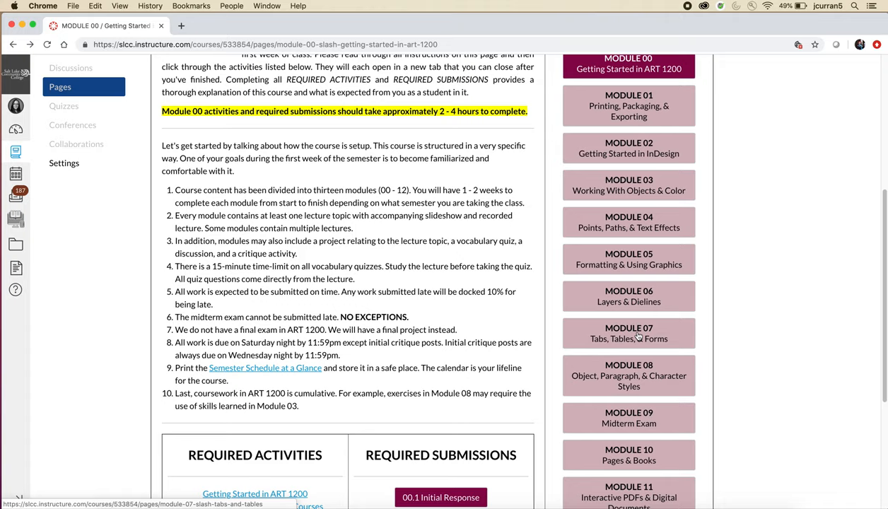
mouse_move(629, 333)
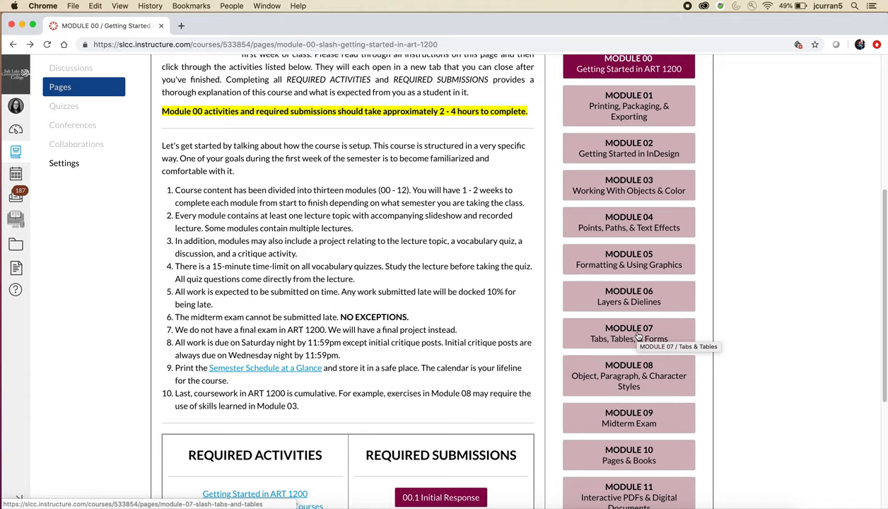
mouse_move(625, 103)
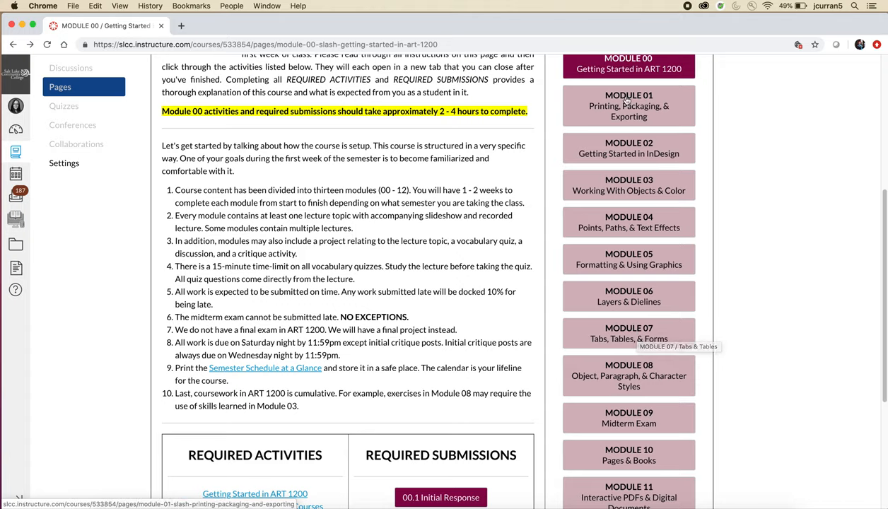
mouse_move(629, 185)
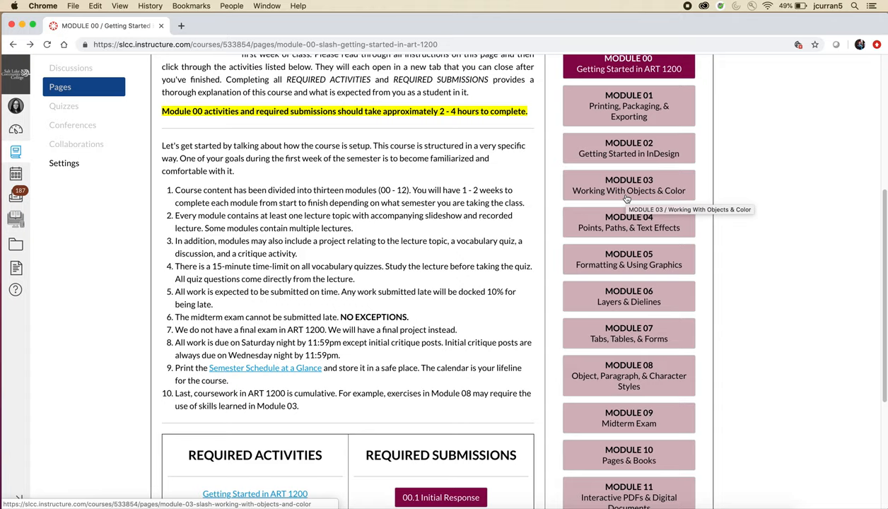
mouse_move(108, 384)
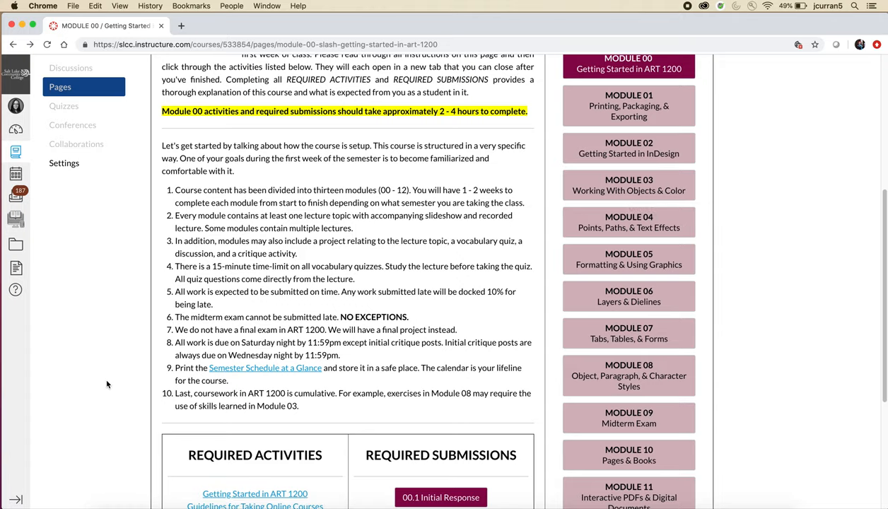
scroll("down", 3)
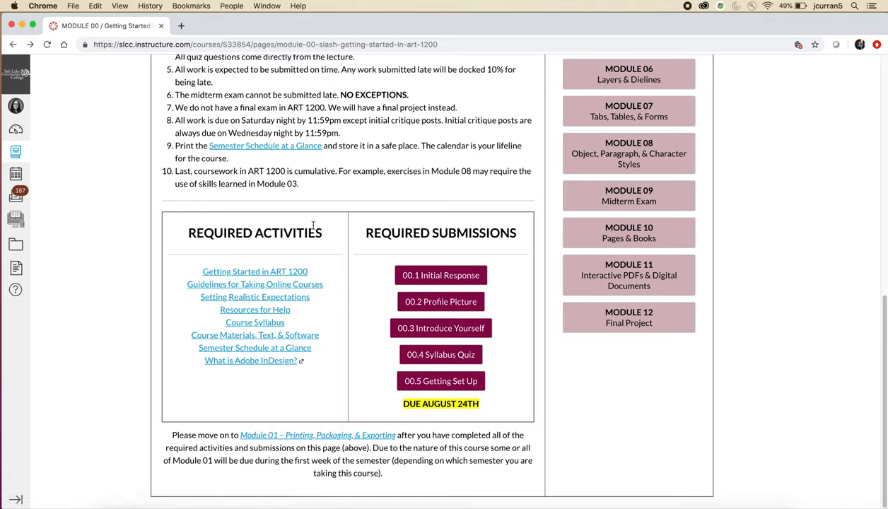
- Open a Required Activities page in a new tab, then bring up the schedule link's options
right_click(255, 283)
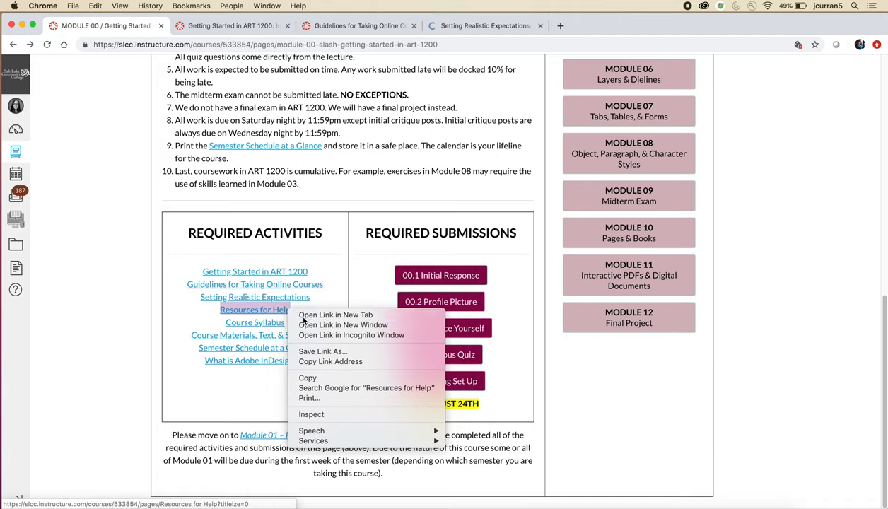
left_click(335, 314)
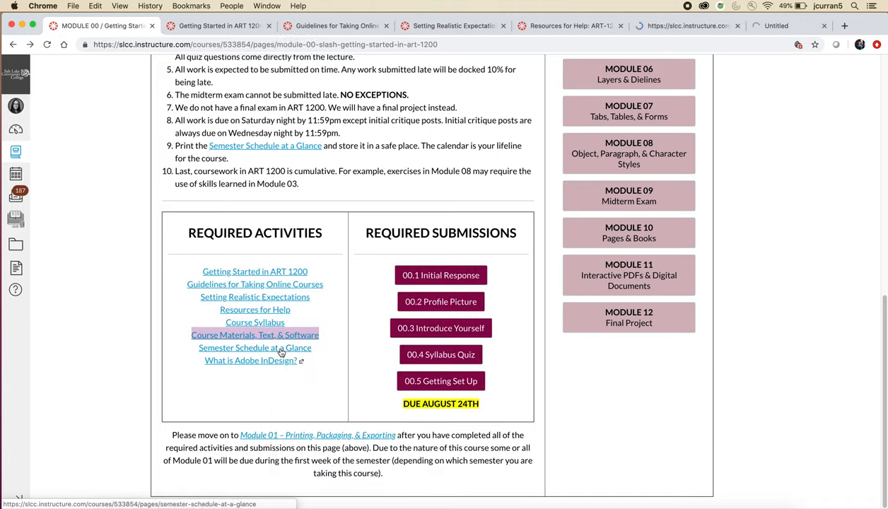
right_click(256, 362)
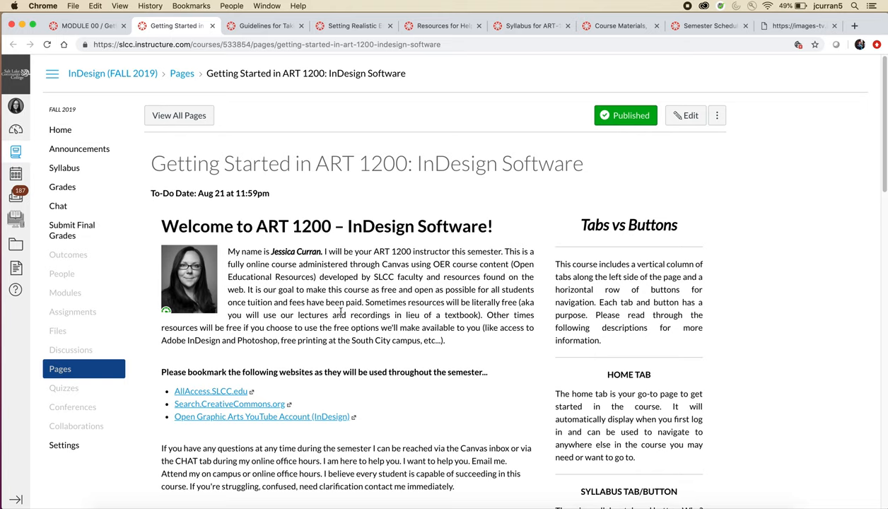
- Scroll through the Getting Started in ART 1200 welcome text and instructor videos
scroll("down", 3)
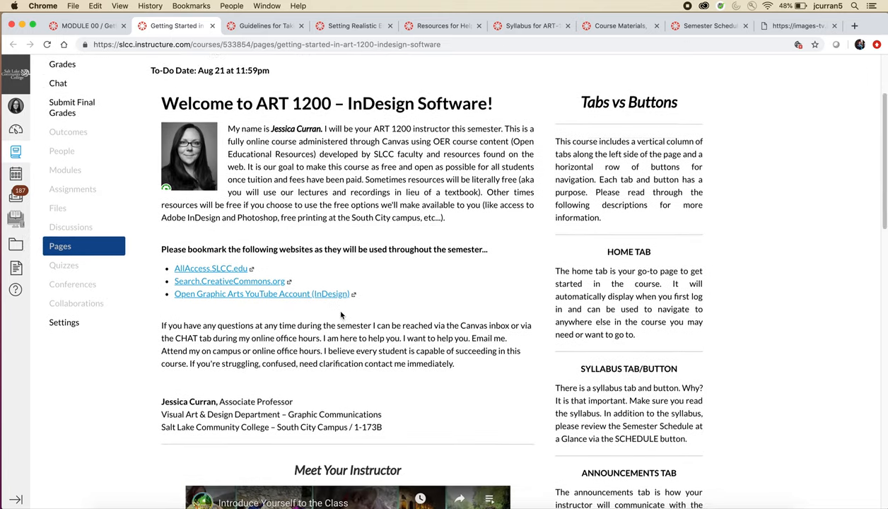
scroll("down", 3)
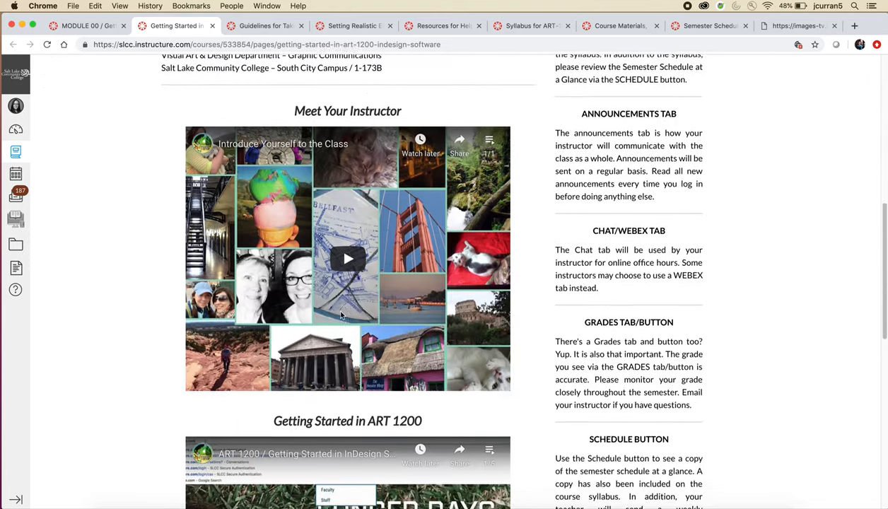
scroll("down", 3)
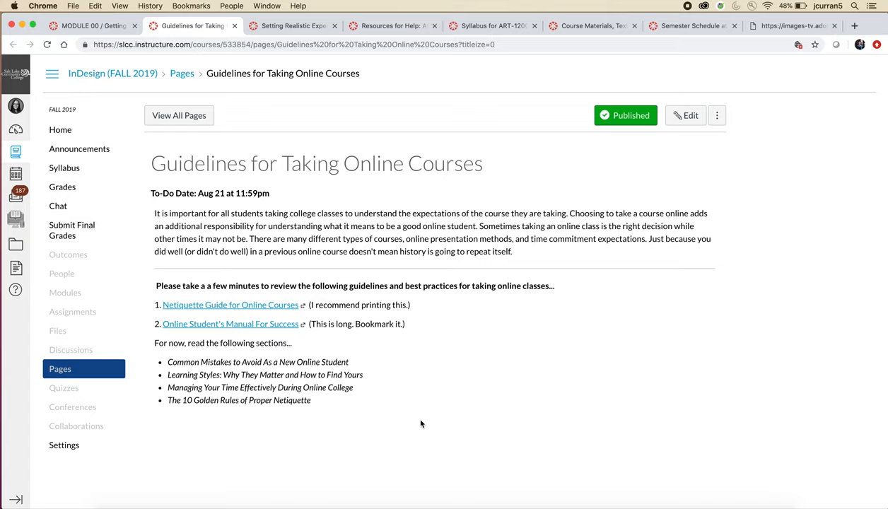
- Open the Netiquette Guide for Online Courses link in a new tab
right_click(230, 305)
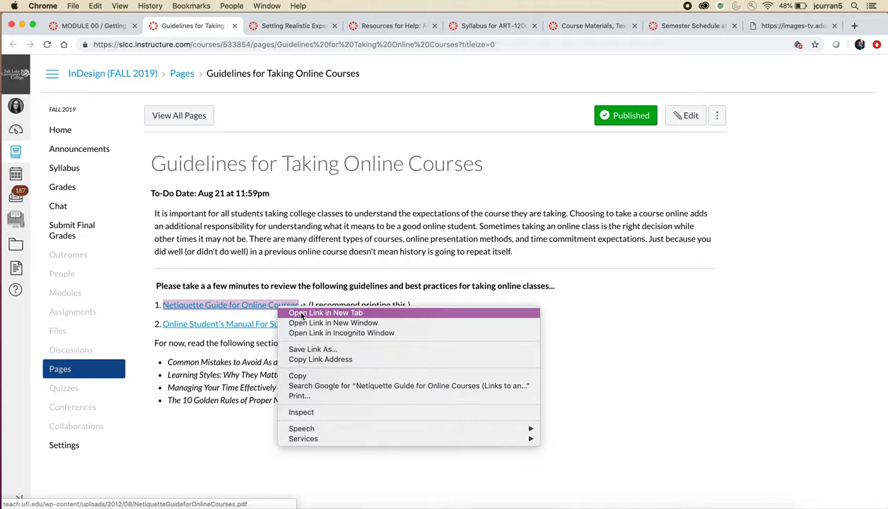
left_click(326, 313)
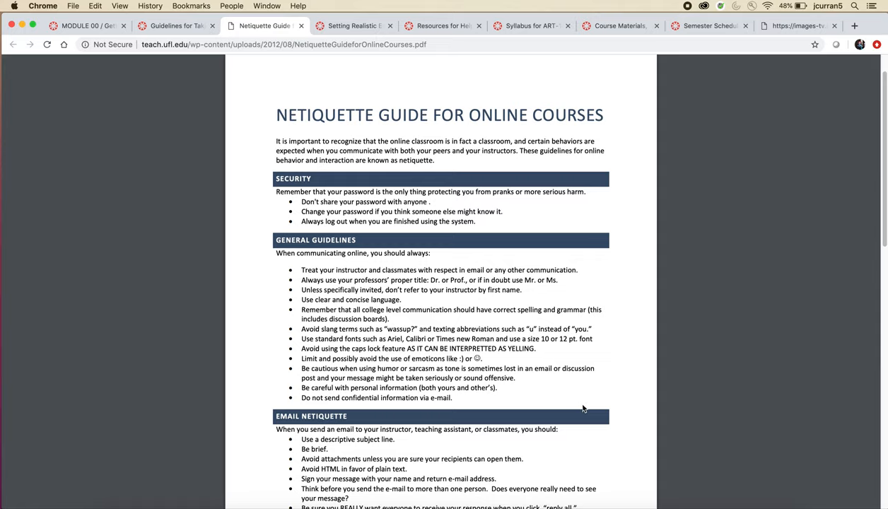
mouse_move(609, 384)
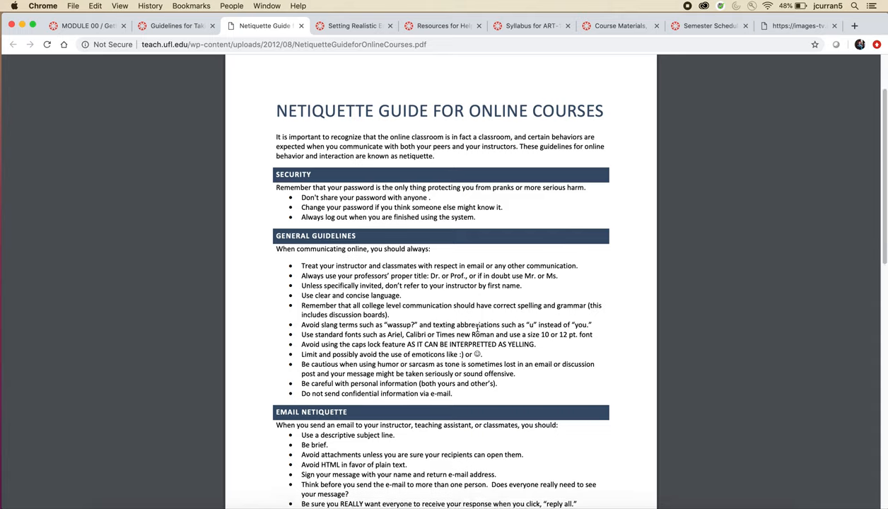
- Scroll the Netiquette PDF, return to Guidelines, and open Online Student's Manual For Success
scroll("down", 3)
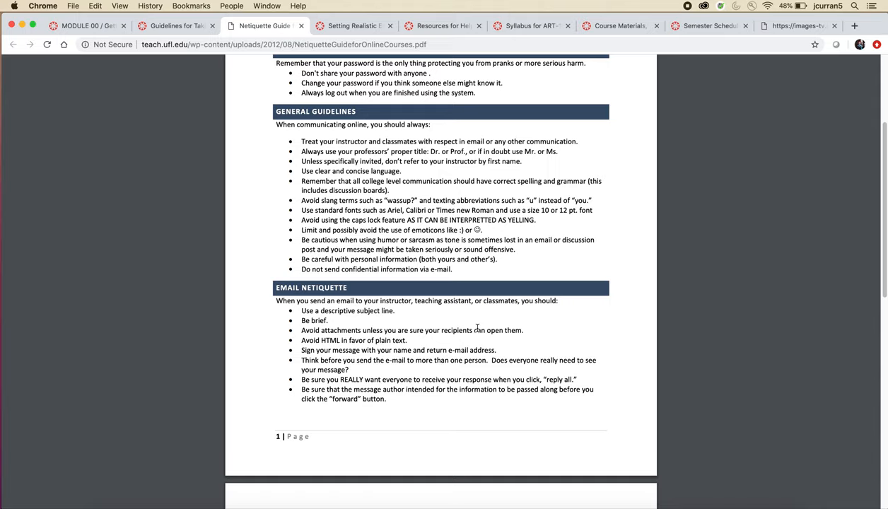
mouse_move(464, 303)
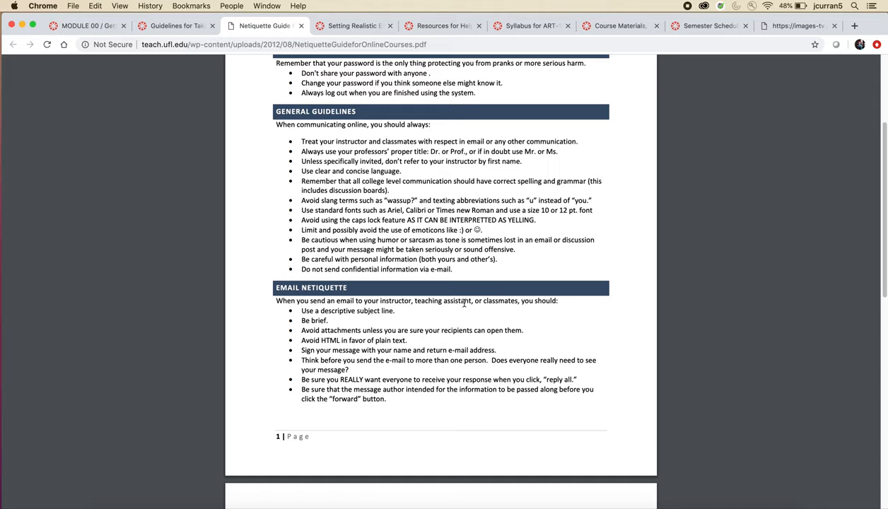
mouse_move(248, 252)
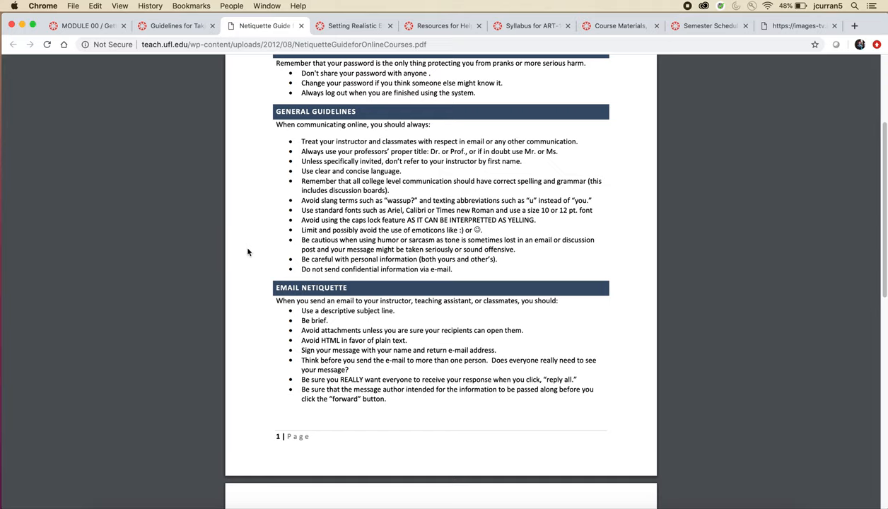
left_click(351, 26)
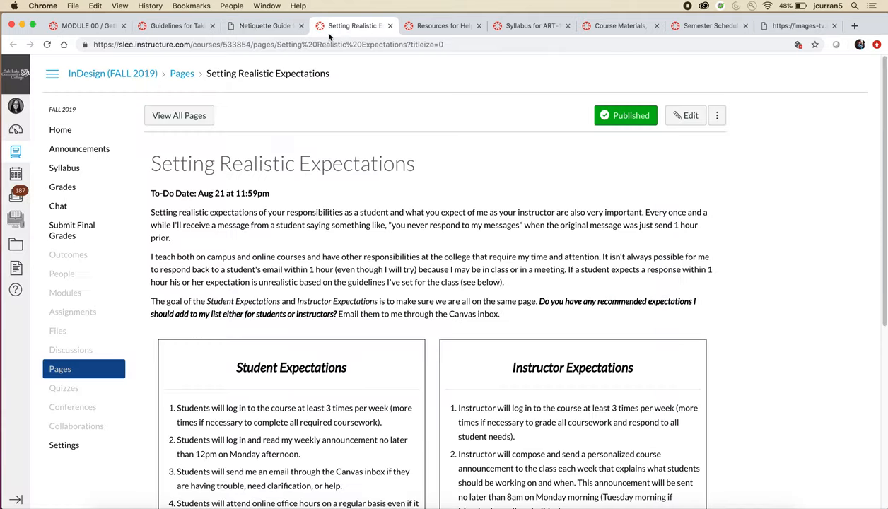
left_click(173, 26)
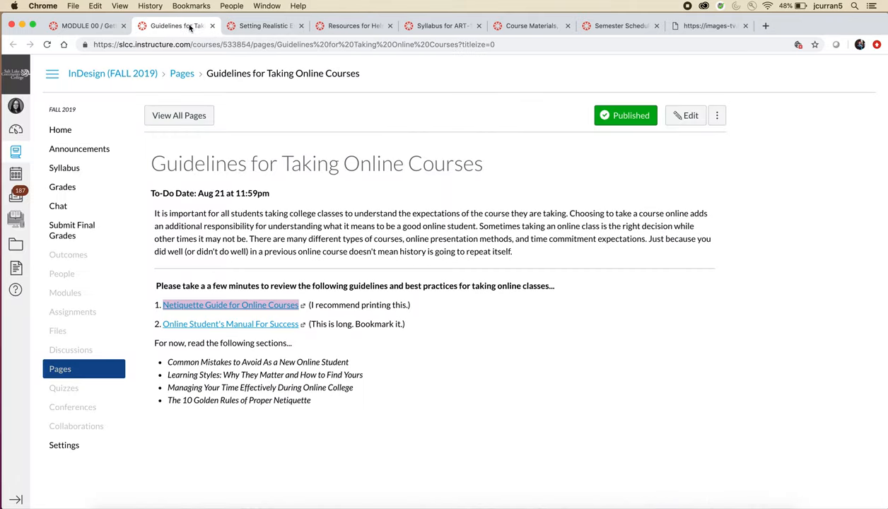
mouse_move(229, 324)
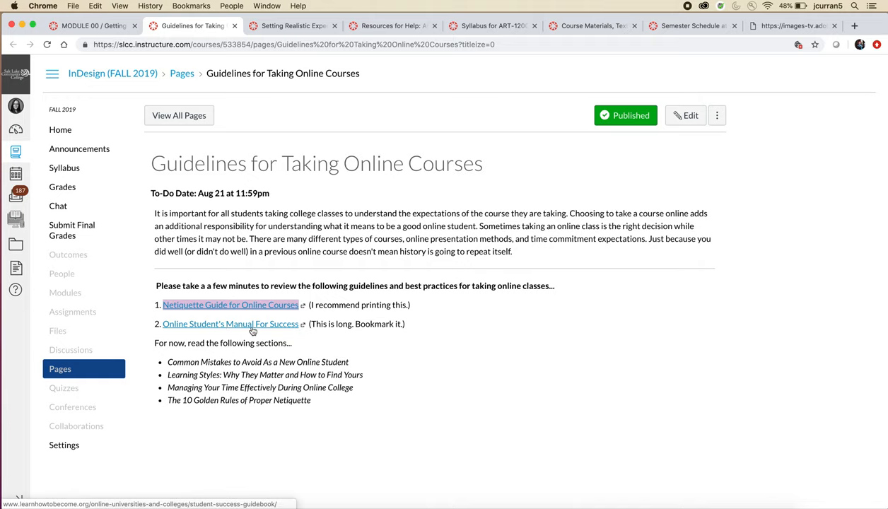
left_click(230, 323)
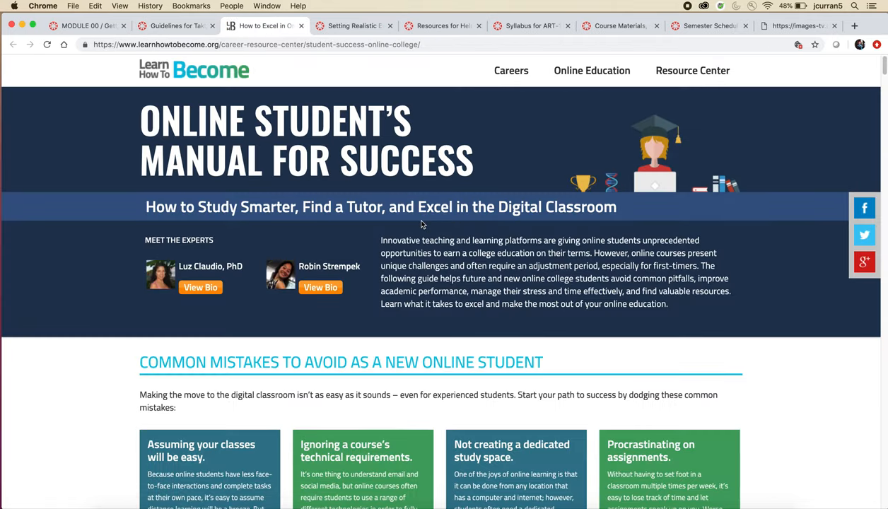
- Scroll through the Online Student's Manual, then return to the Guidelines for Taking Online Courses tab
scroll("down", 3)
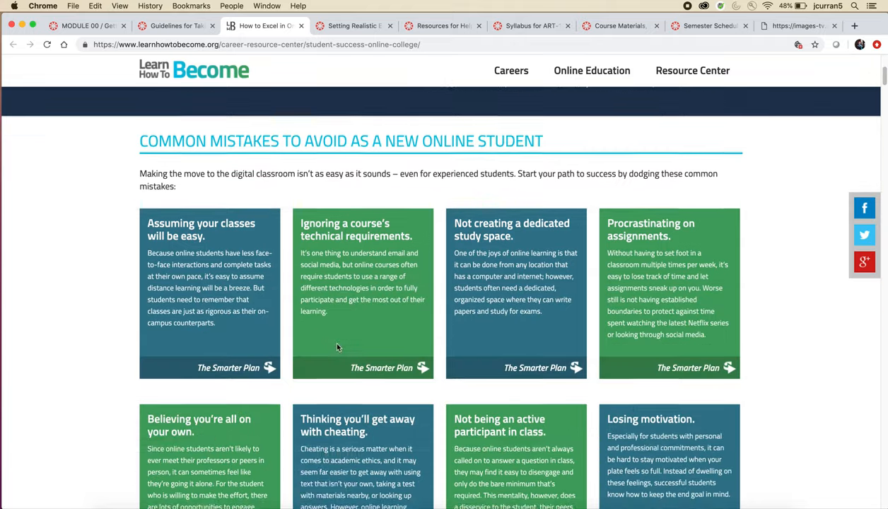
scroll("down", 3)
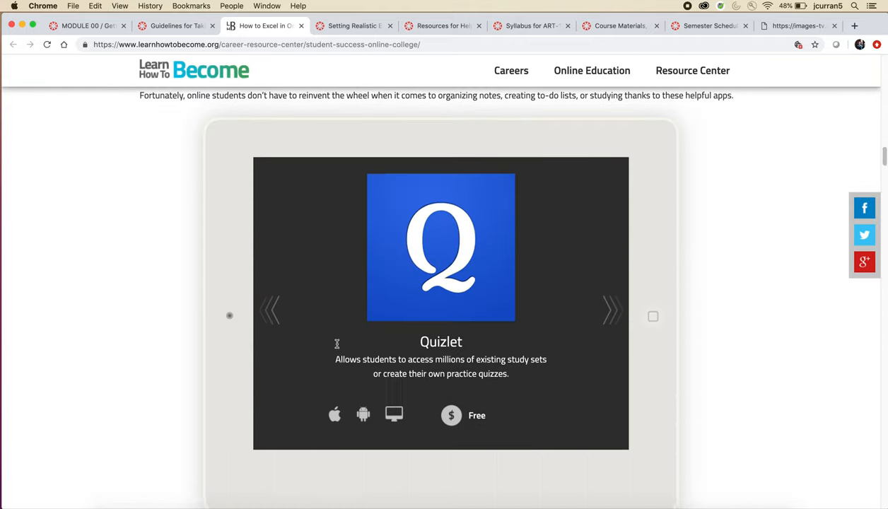
left_click(173, 25)
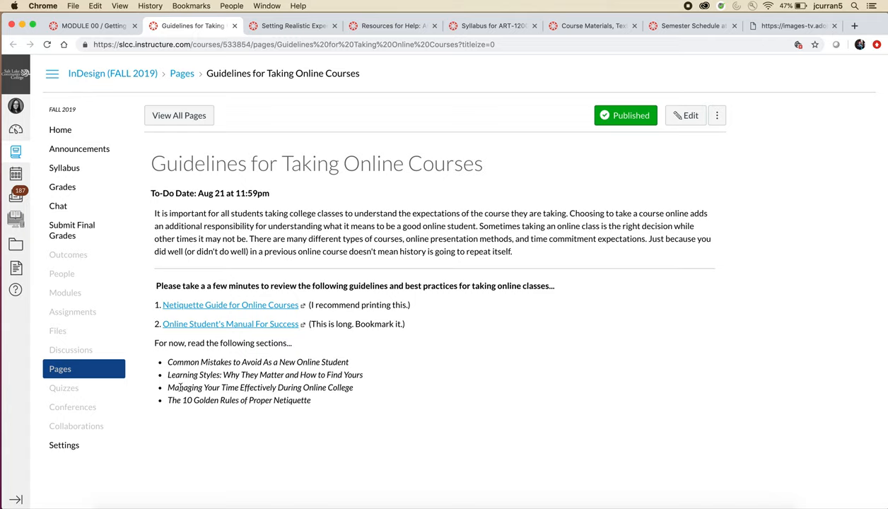
- Close the Guidelines for Taking Online Courses tab
left_click_drag(167, 387, 353, 387)
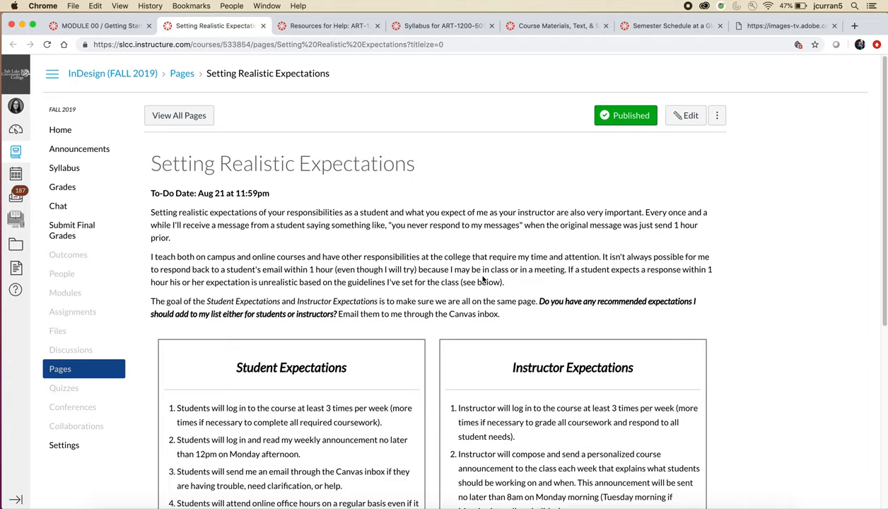
mouse_move(441, 372)
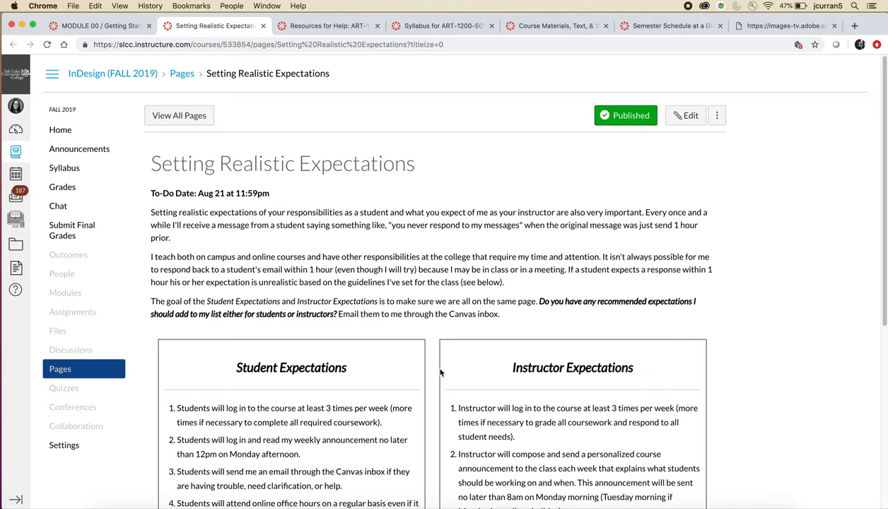
scroll("down", 3)
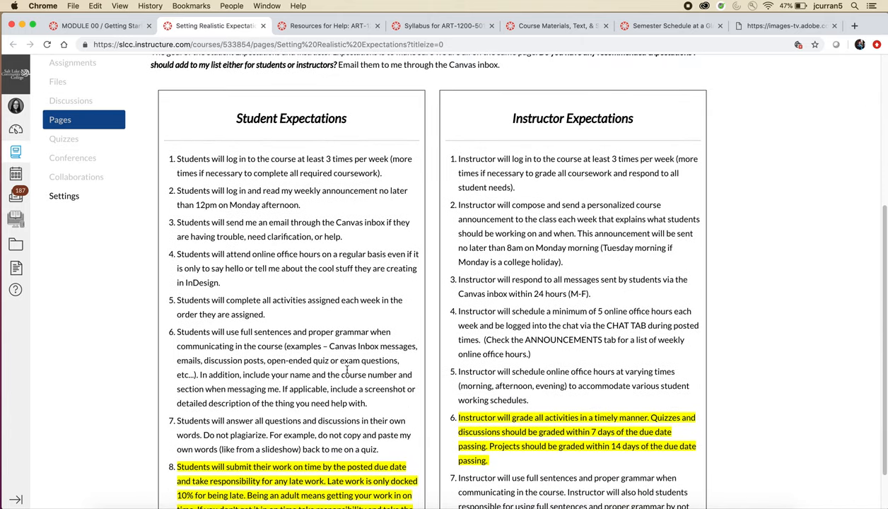
scroll("down", 3)
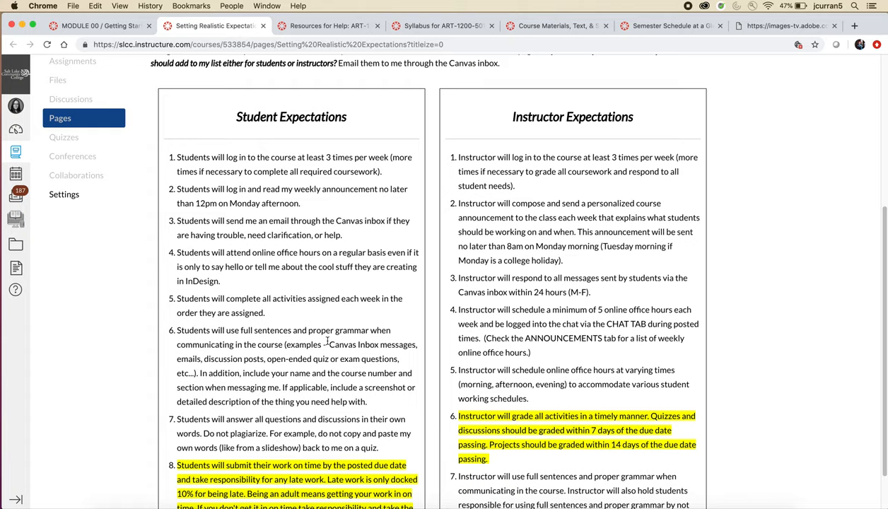
mouse_move(318, 320)
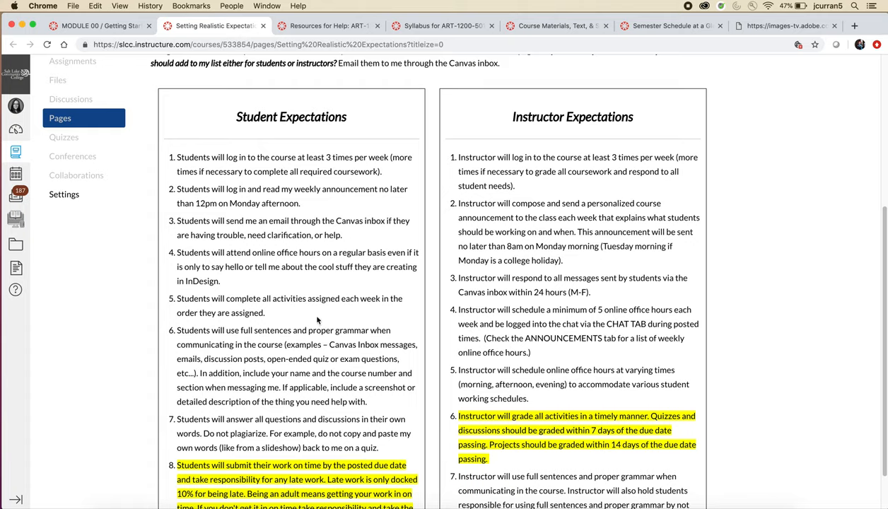
mouse_move(253, 234)
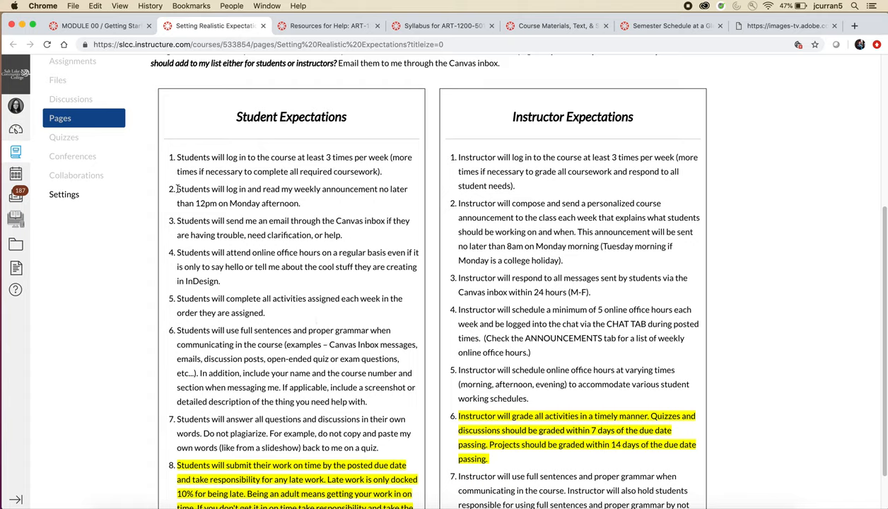
triple_click(292, 196)
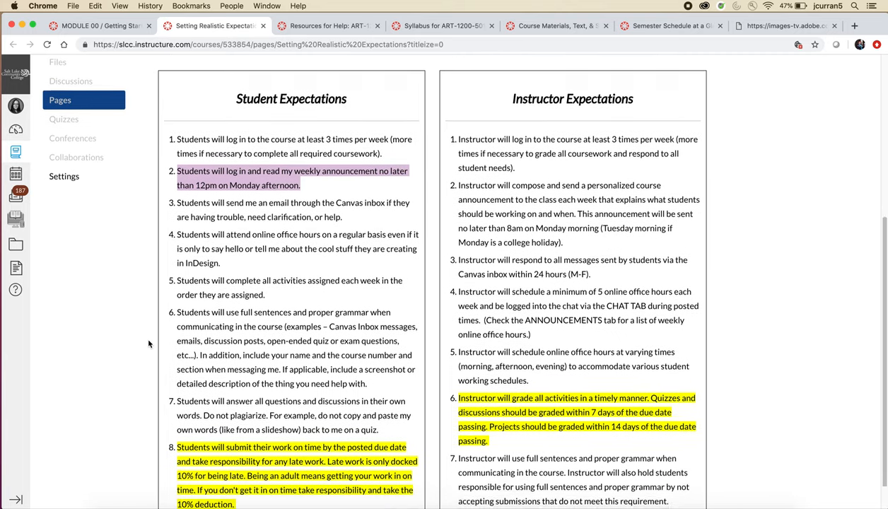
scroll("down", 3)
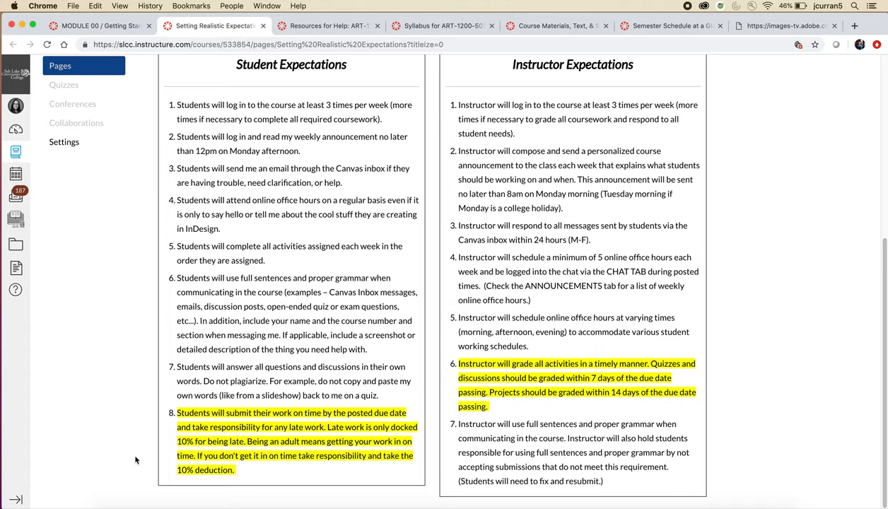
mouse_move(574, 339)
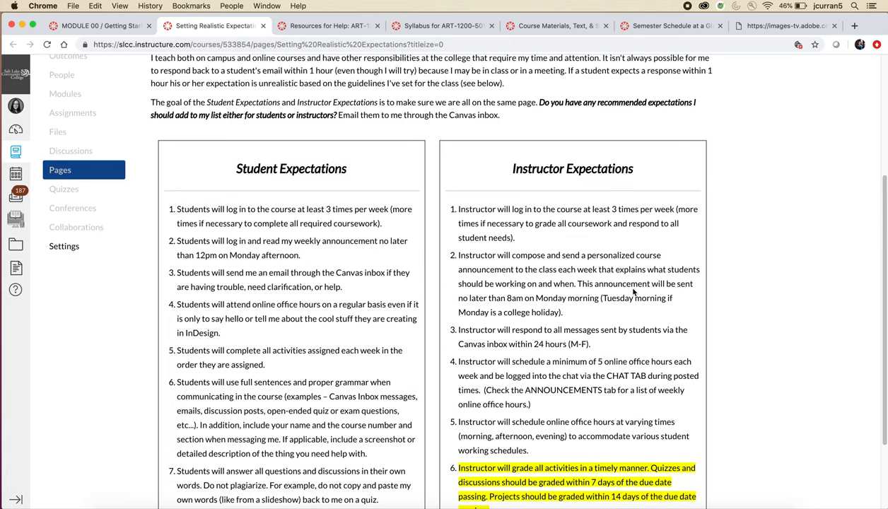
- Scroll through both expectations lists on the Setting Realistic Expectations page
scroll("down", 3)
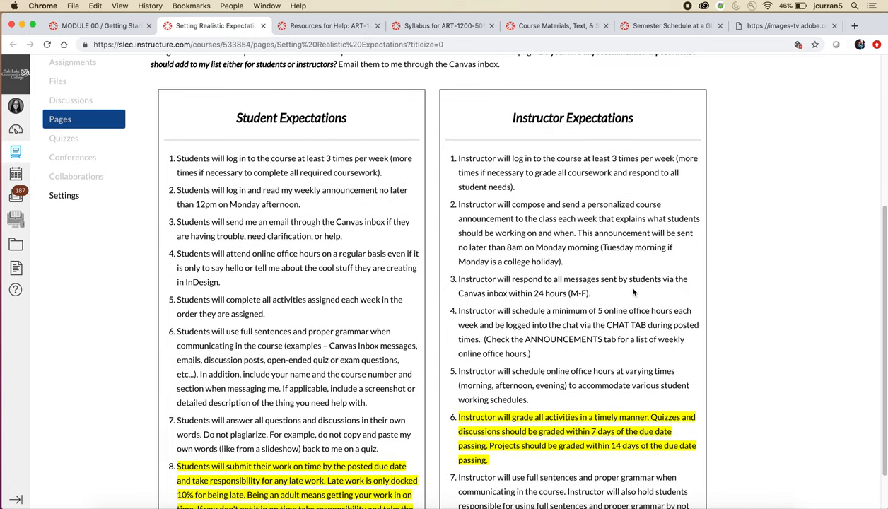
scroll("down", 3)
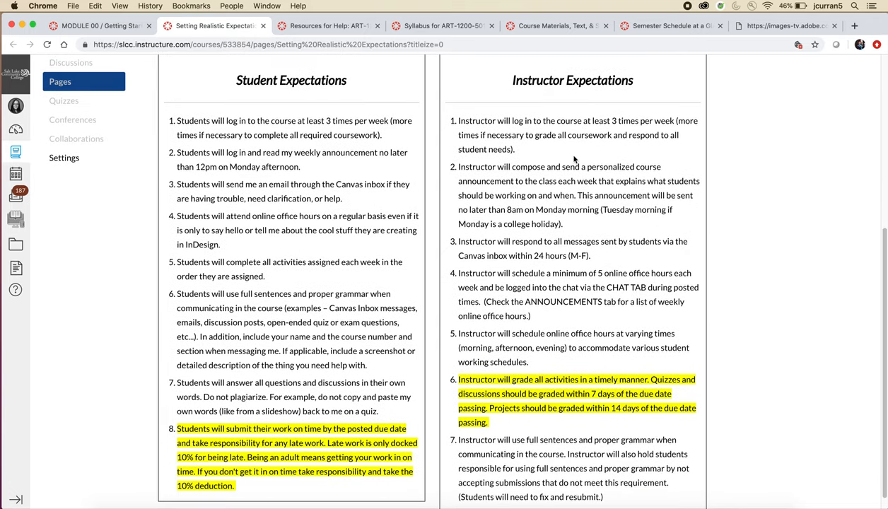
mouse_move(572, 154)
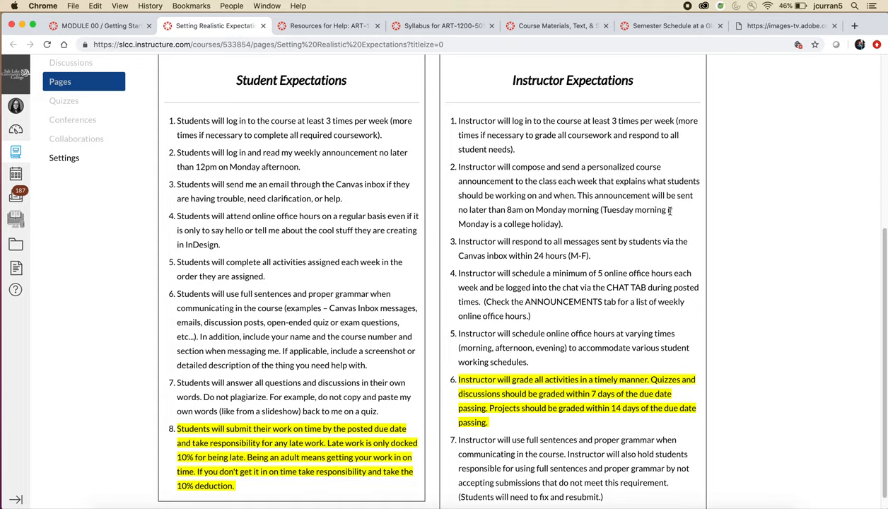
mouse_move(666, 264)
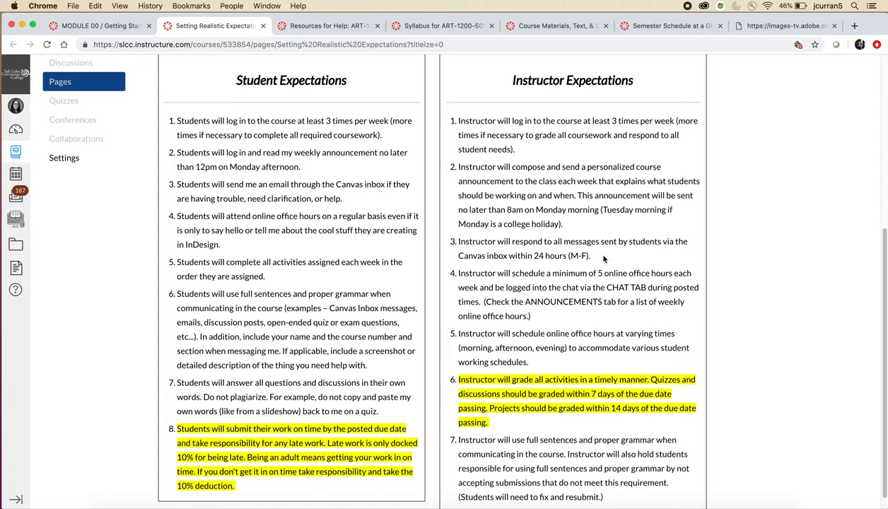
mouse_move(541, 323)
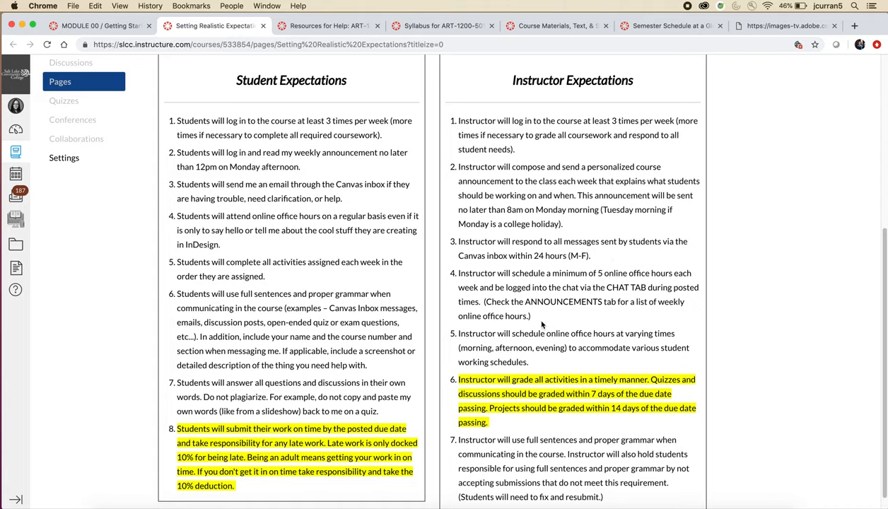
scroll("down", 3)
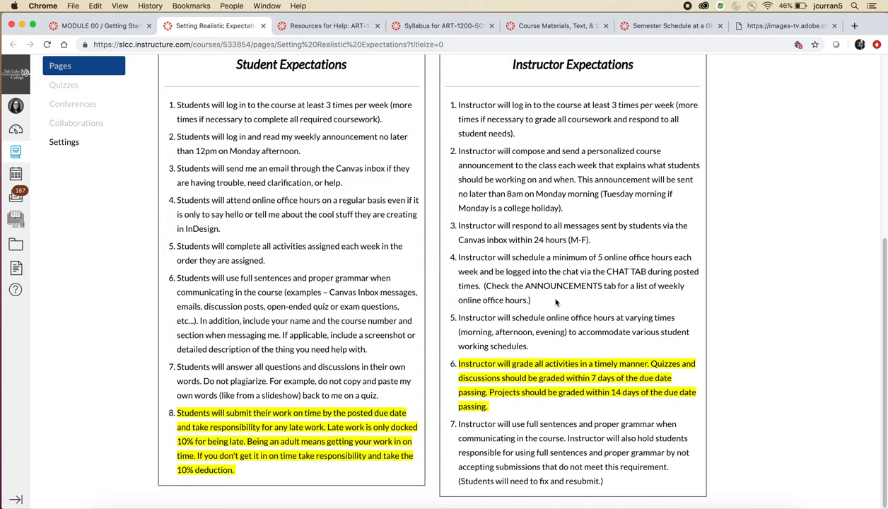
mouse_move(544, 345)
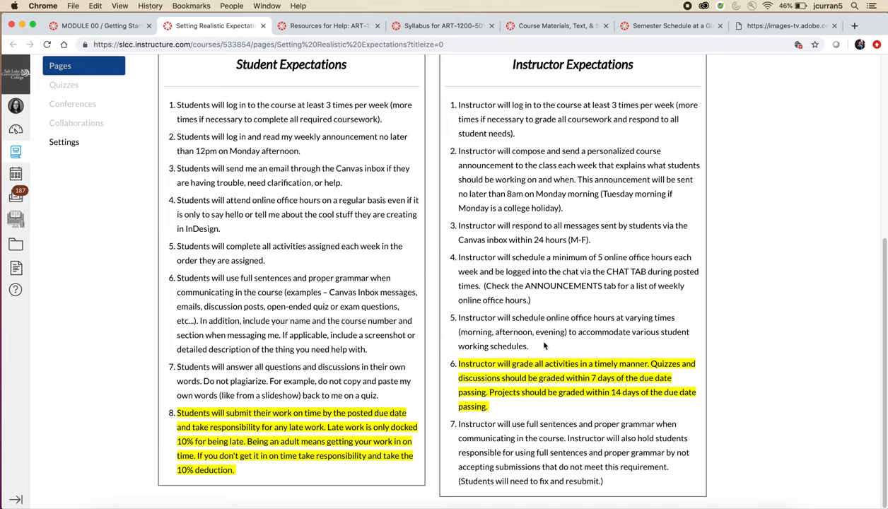
mouse_move(514, 409)
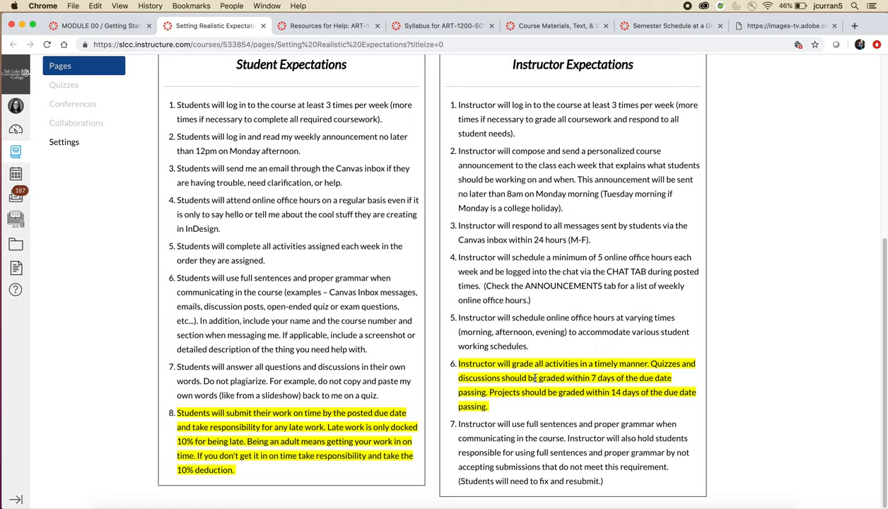
mouse_move(530, 409)
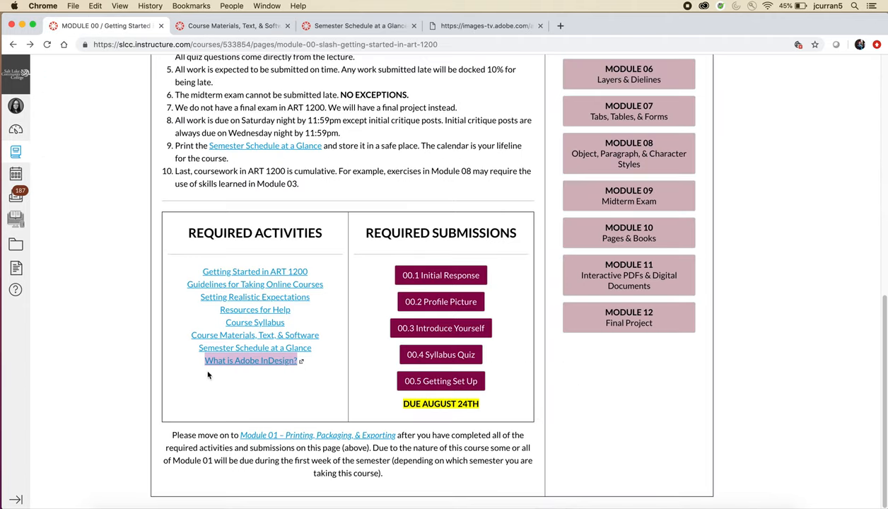
mouse_move(255, 335)
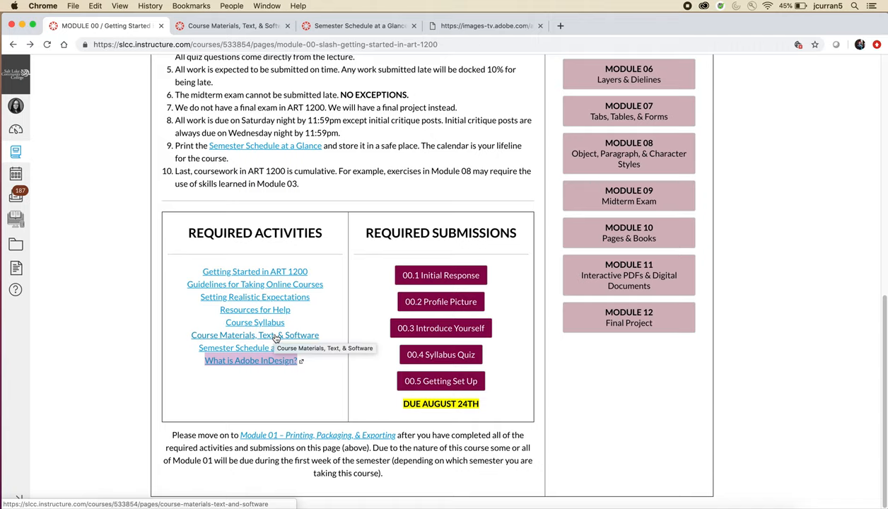
- Review the Course Materials, Text, & Software page down to the InDesign OER free printing details
left_click(254, 335)
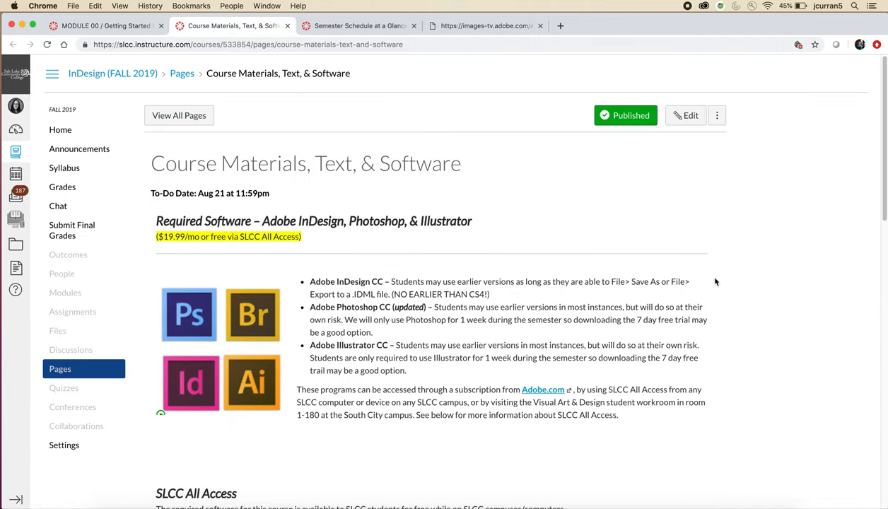
scroll("down", 3)
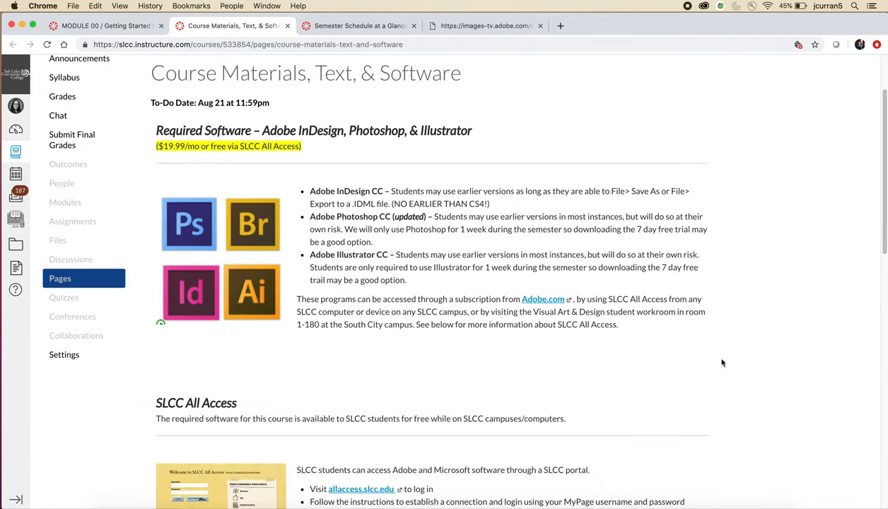
scroll("down", 3)
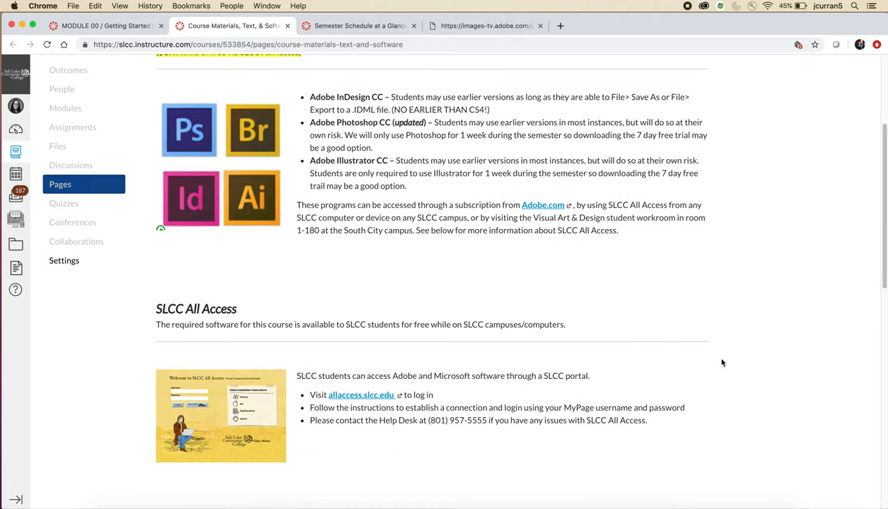
scroll("down", 3)
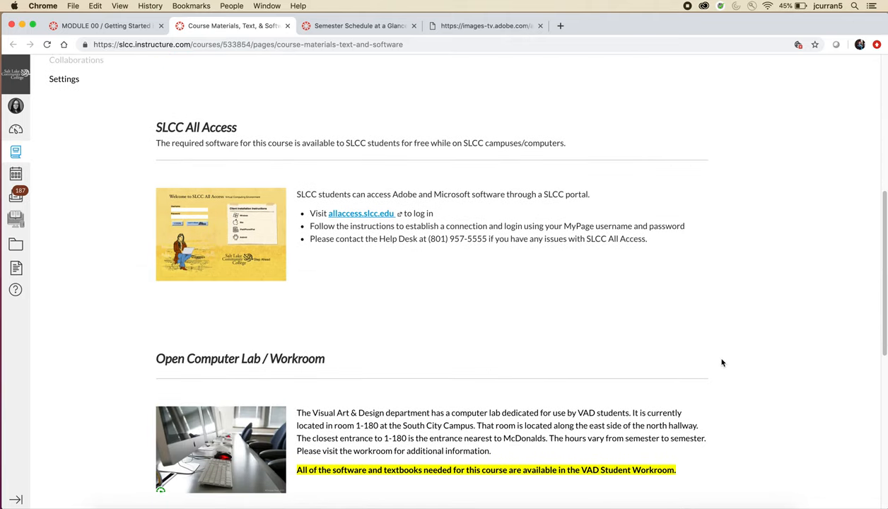
scroll("down", 3)
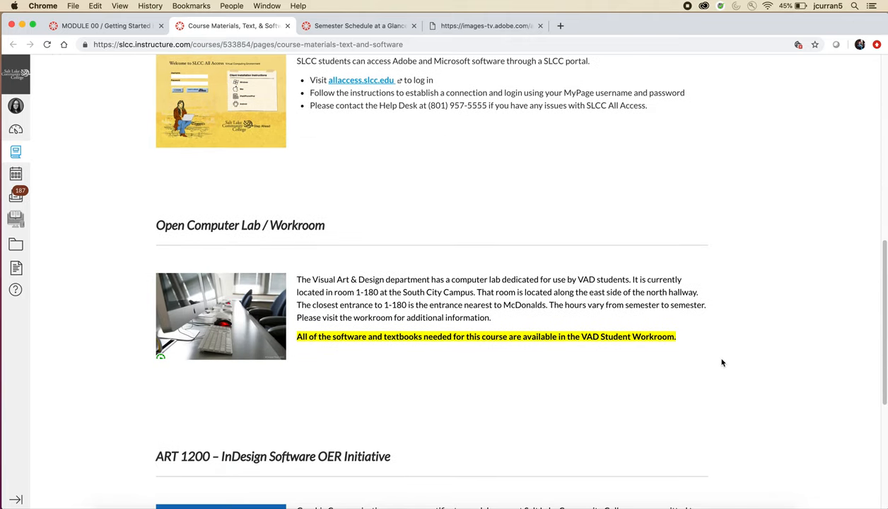
scroll("down", 3)
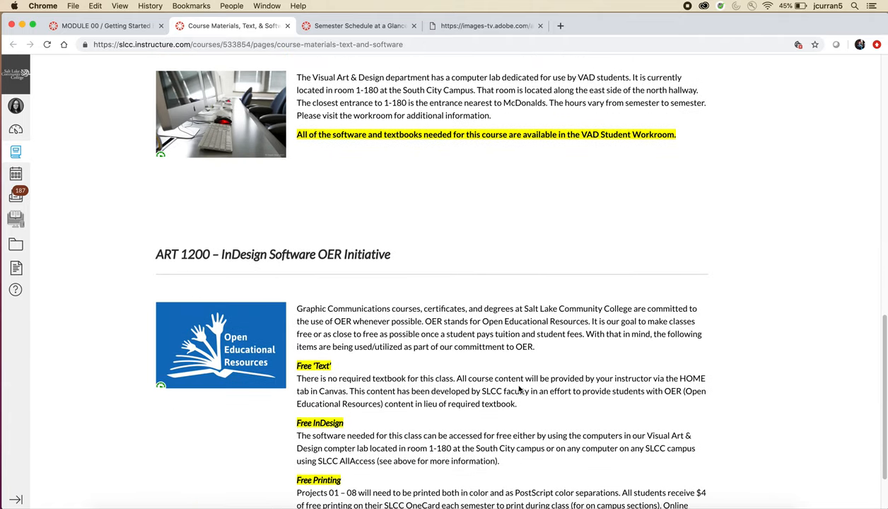
scroll("down", 3)
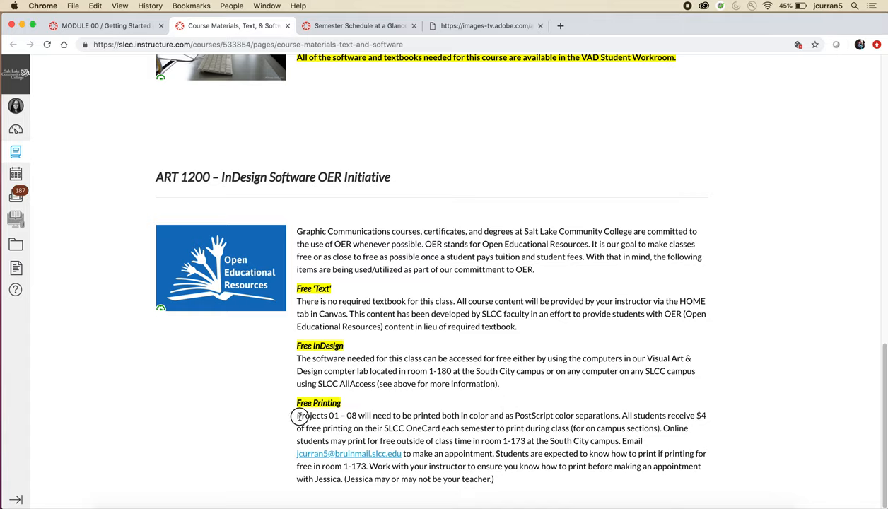
mouse_move(528, 486)
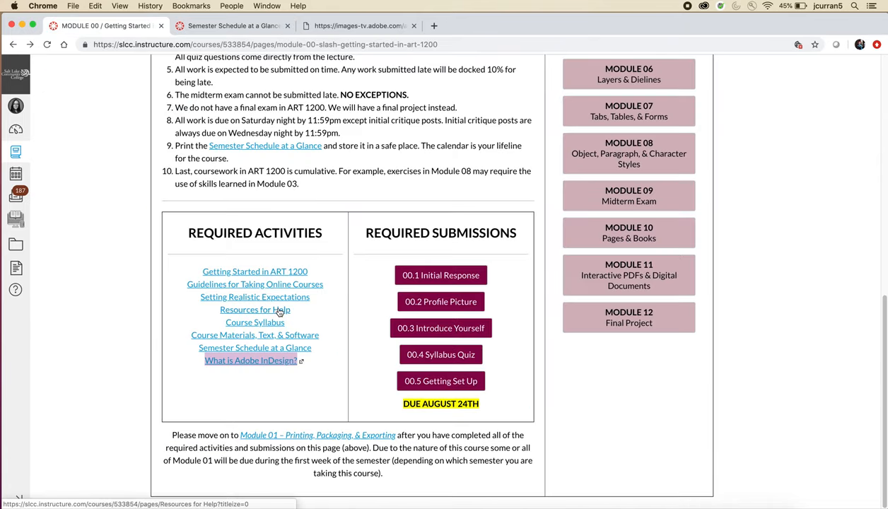
mouse_move(243, 379)
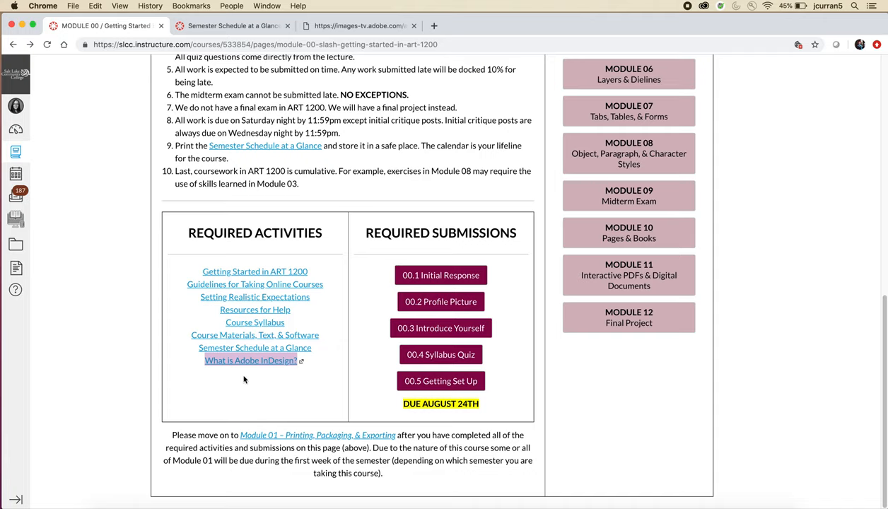
mouse_move(276, 57)
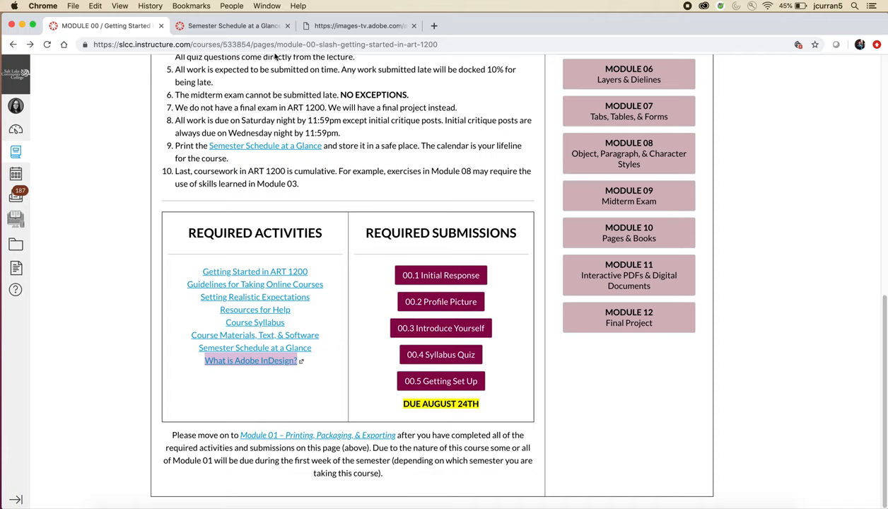
- Close the Semester Schedule at a Glance and Adobe InDesign video tabs
left_click(226, 25)
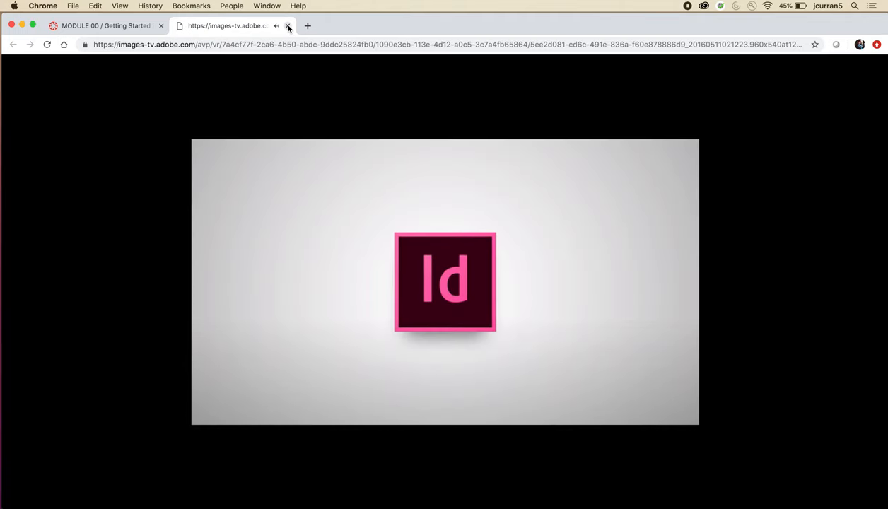
left_click(288, 25)
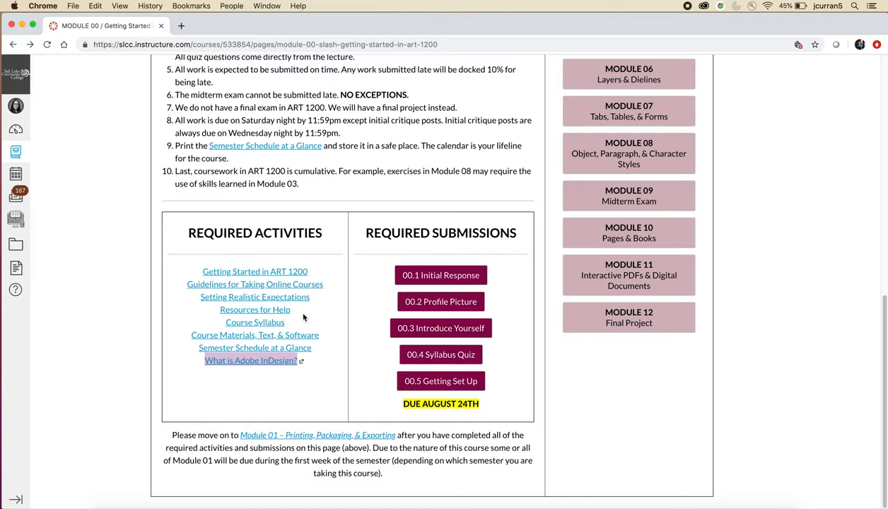
mouse_move(341, 403)
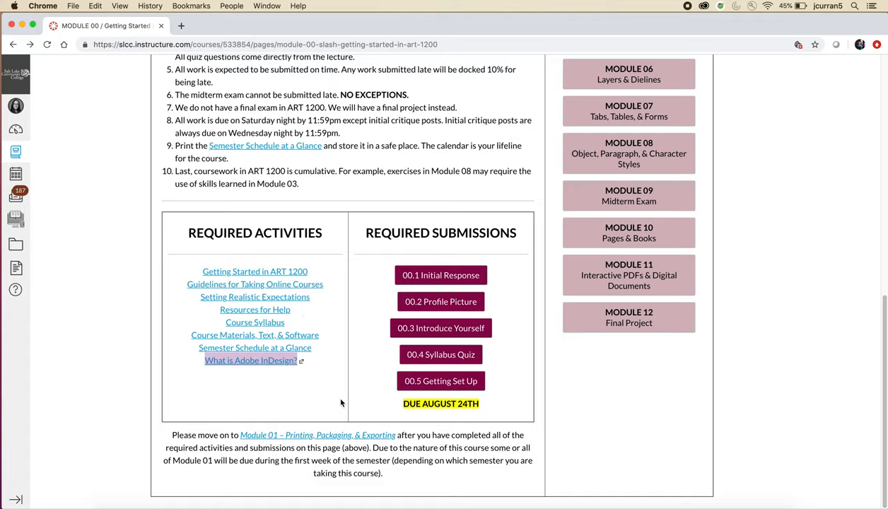
mouse_move(393, 446)
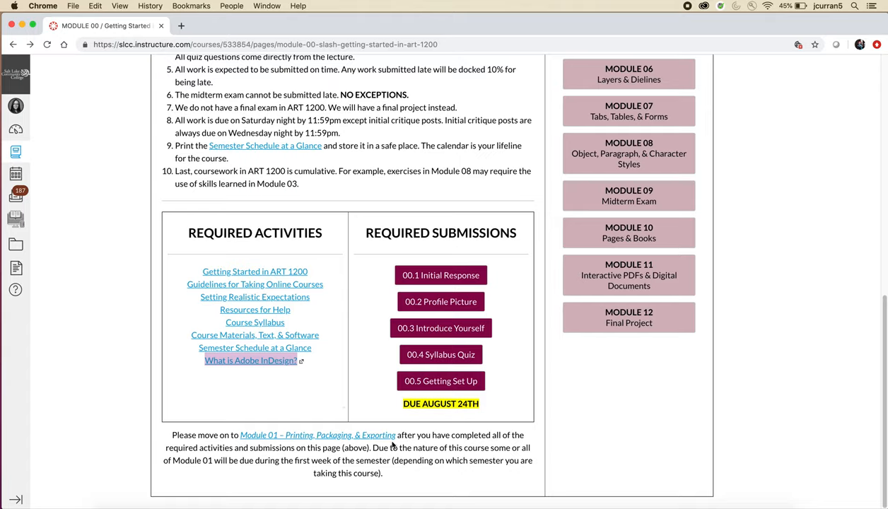
- Open 00.1, 00.3 and 00.5 in new tabs, then close the 00.1 Initial Response tab
right_click(440, 275)
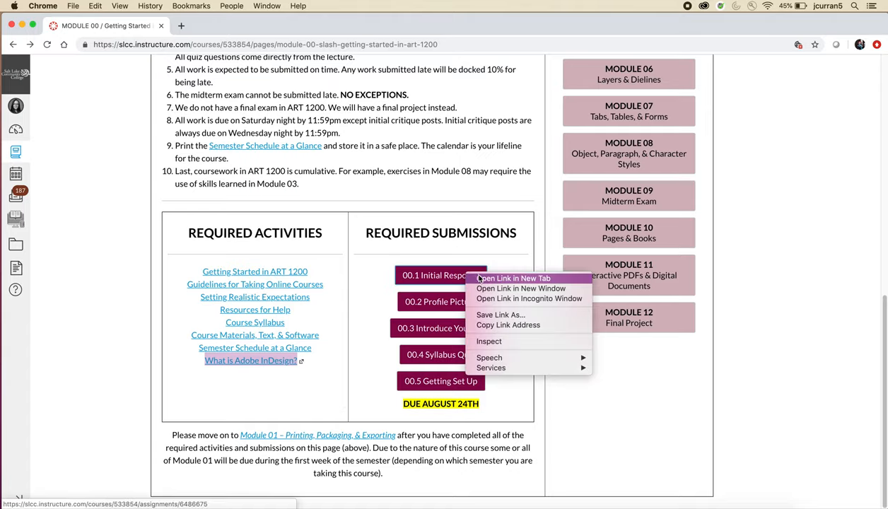
left_click(512, 277)
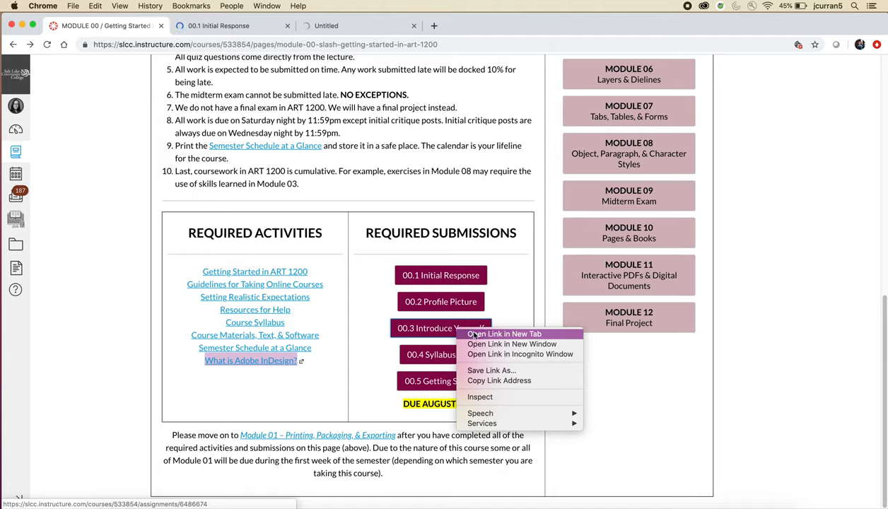
left_click(504, 334)
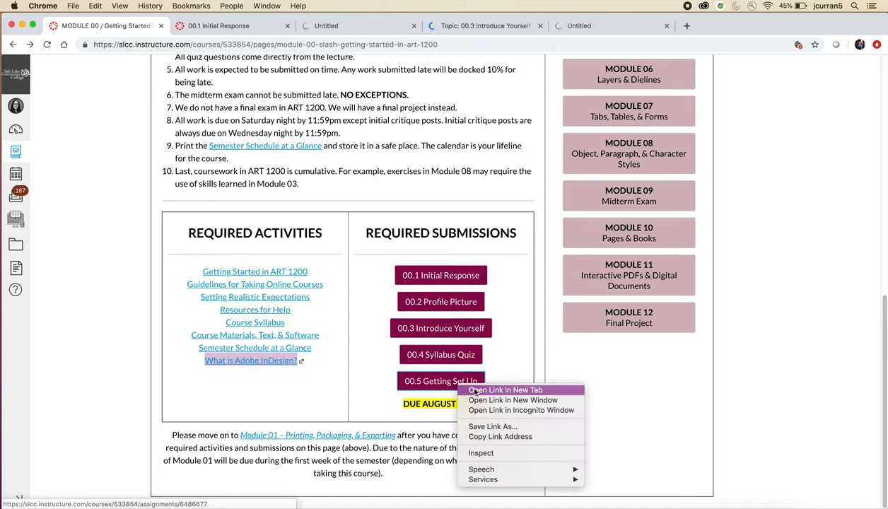
left_click(505, 390)
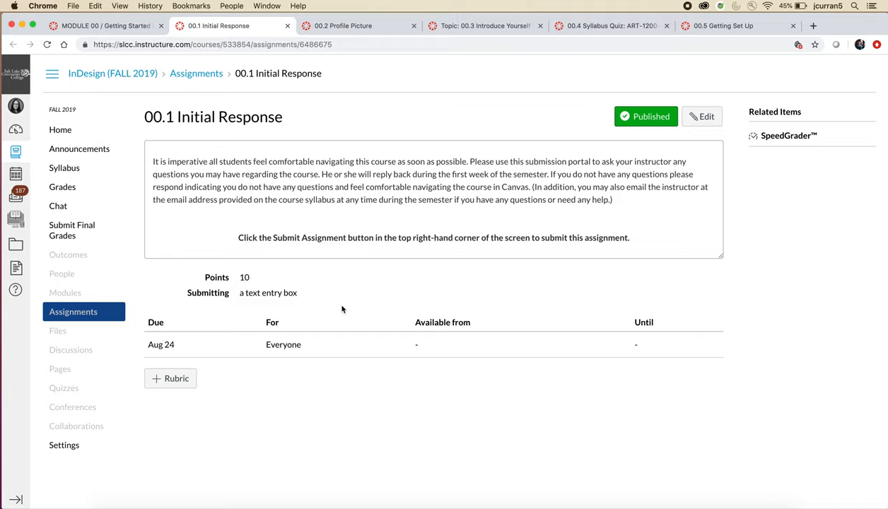
mouse_move(323, 180)
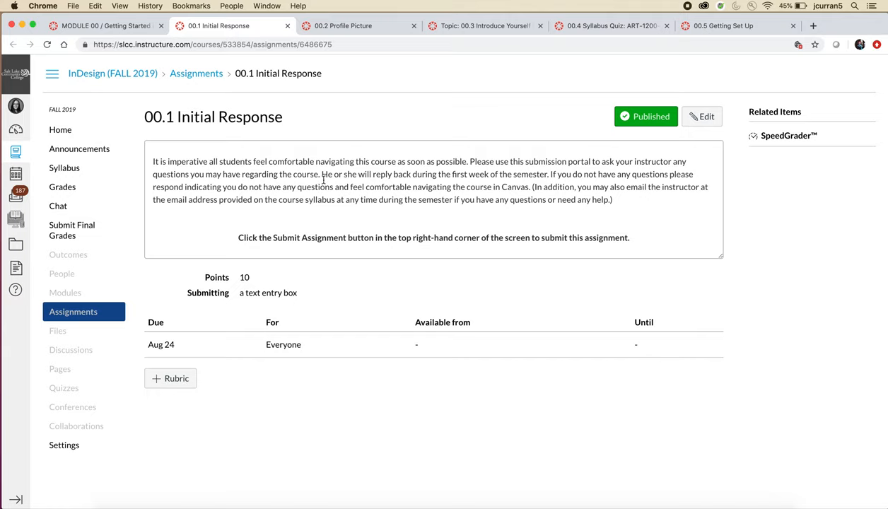
left_click(288, 25)
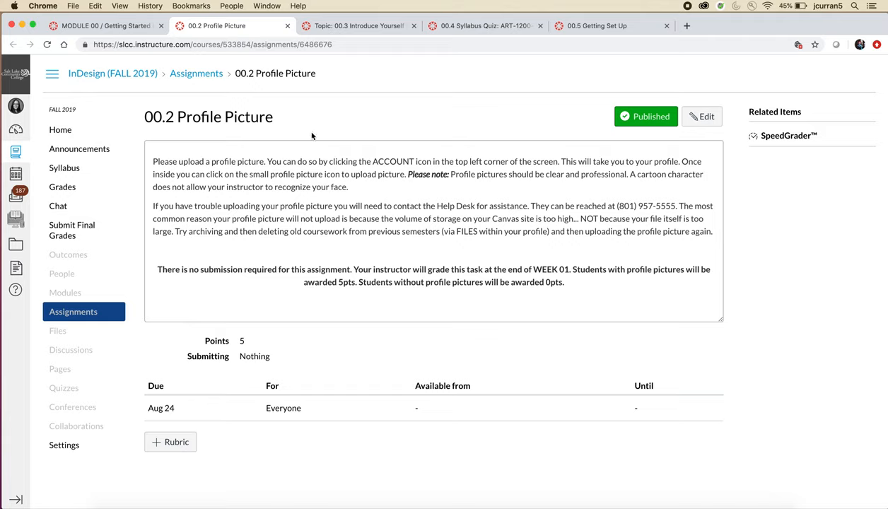
mouse_move(16, 106)
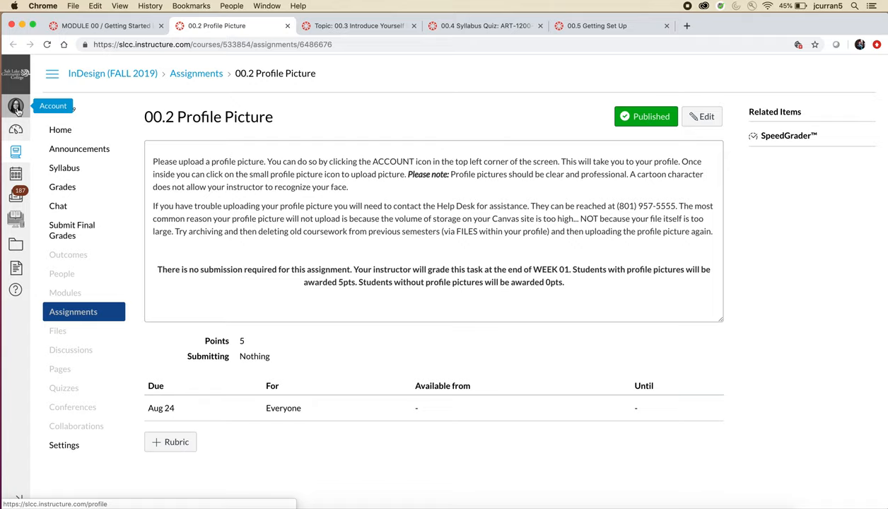
mouse_move(343, 122)
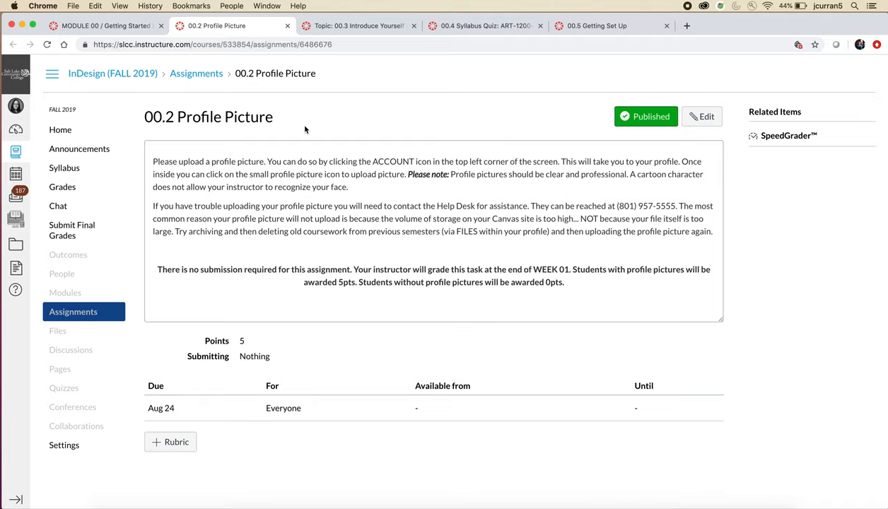
mouse_move(327, 352)
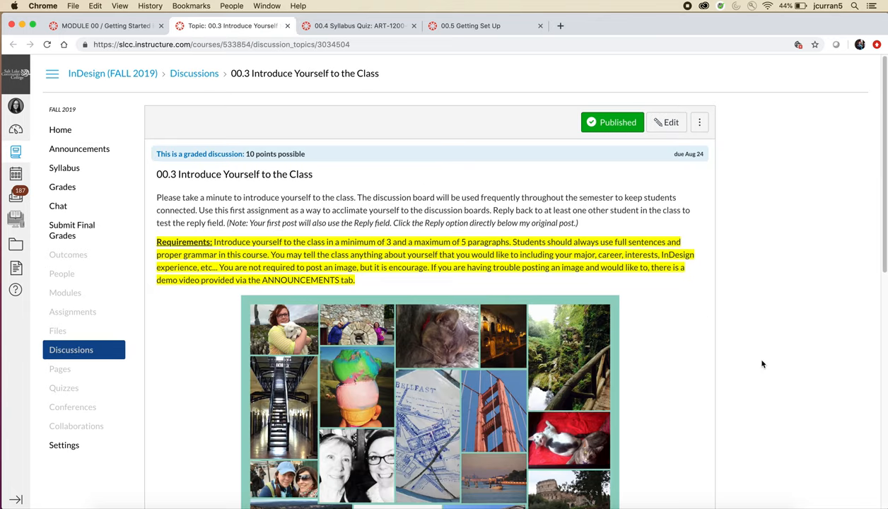
mouse_move(745, 368)
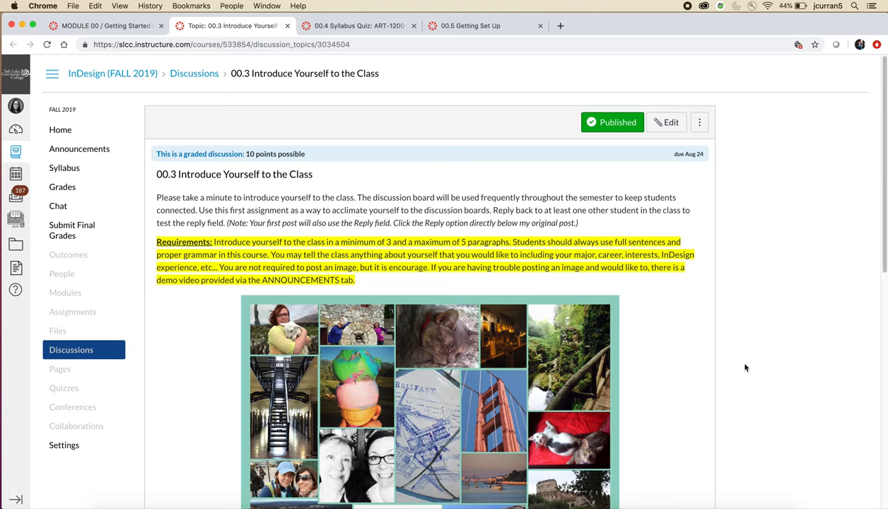
mouse_move(662, 382)
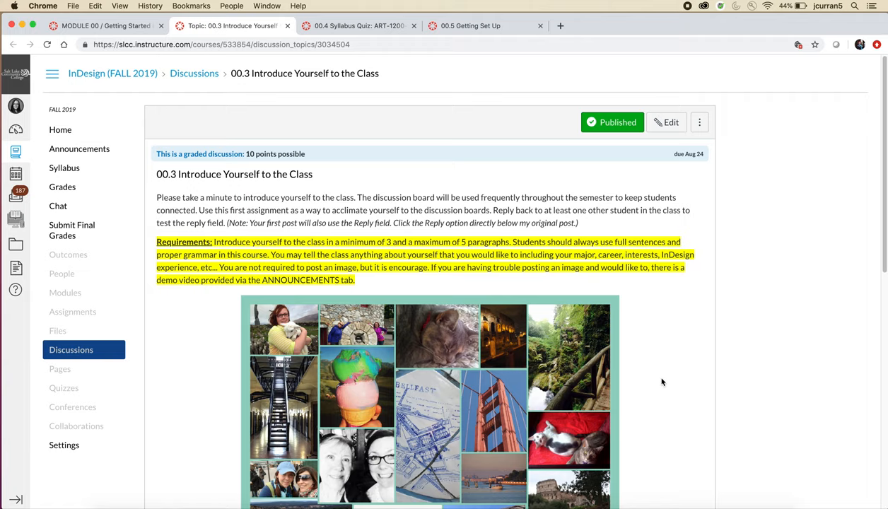
- Scroll down through the 00.3 Introduce Yourself discussion
scroll("down", 3)
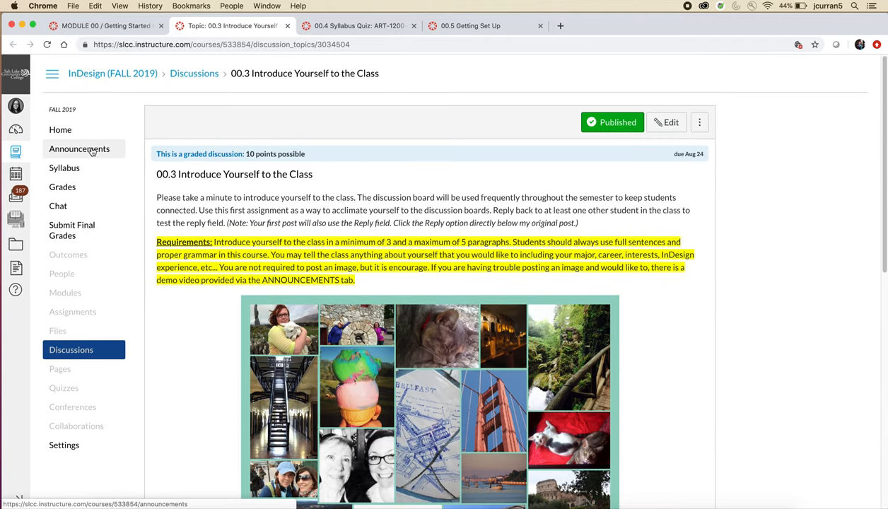
mouse_move(655, 399)
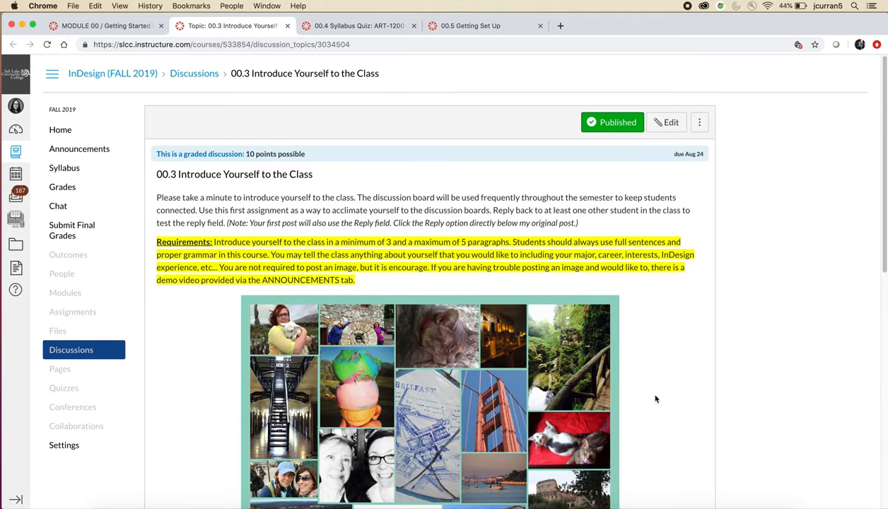
mouse_move(670, 417)
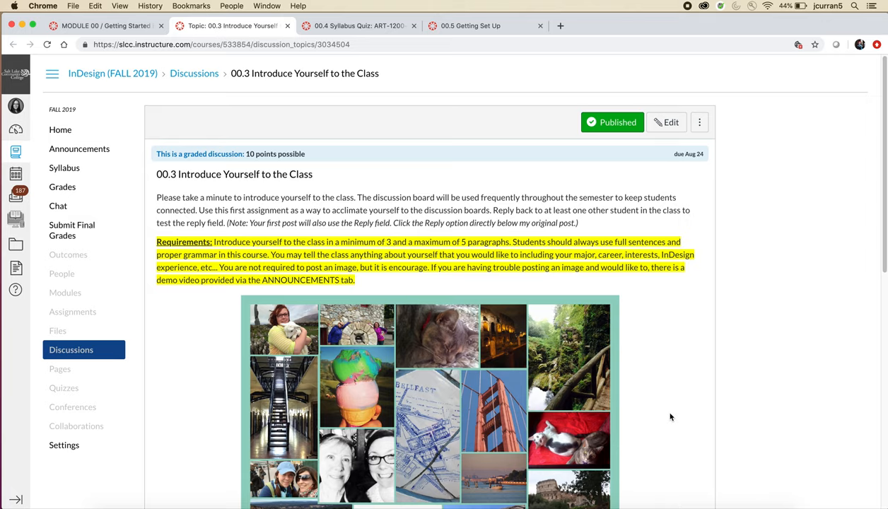
scroll("down", 3)
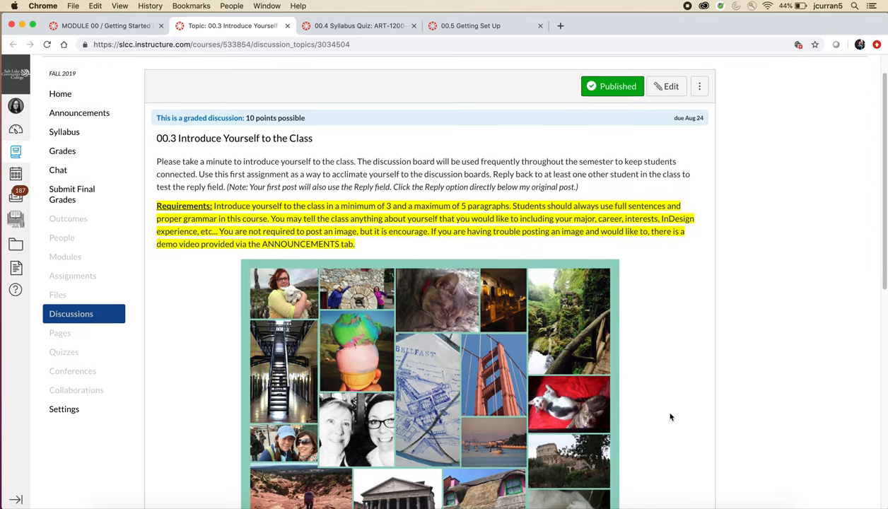
scroll("down", 3)
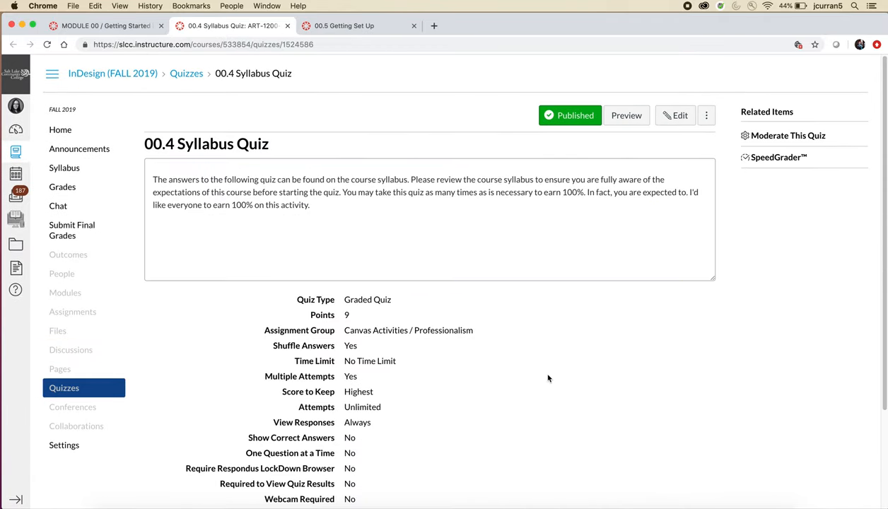
mouse_move(545, 382)
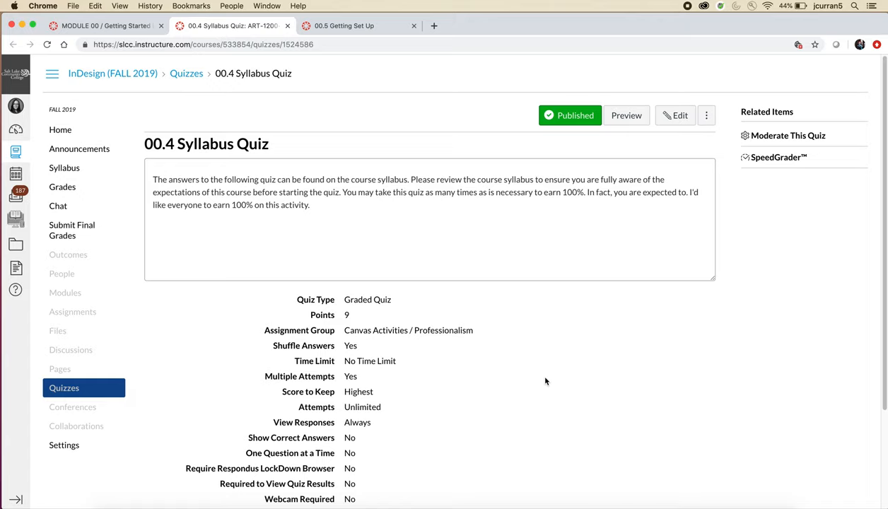
- Preview the 00.4 Syllabus Quiz as a student and scroll through its questions
left_click(625, 115)
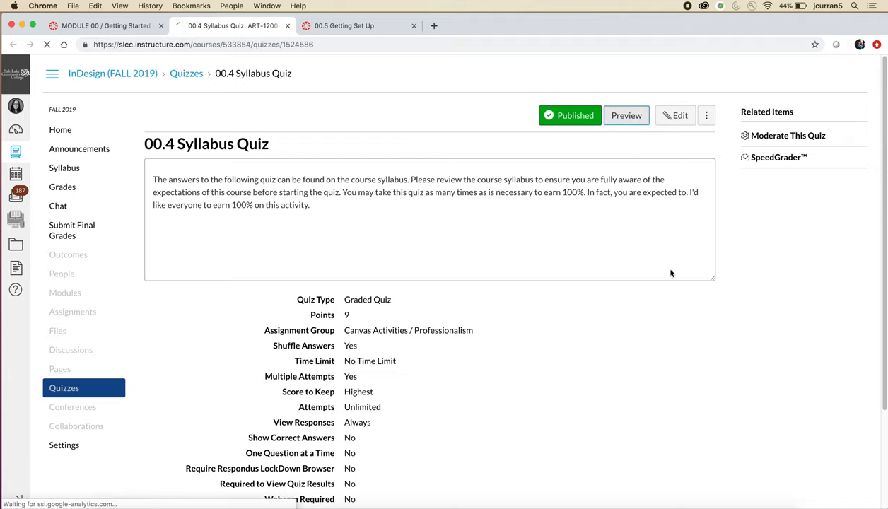
left_click(624, 115)
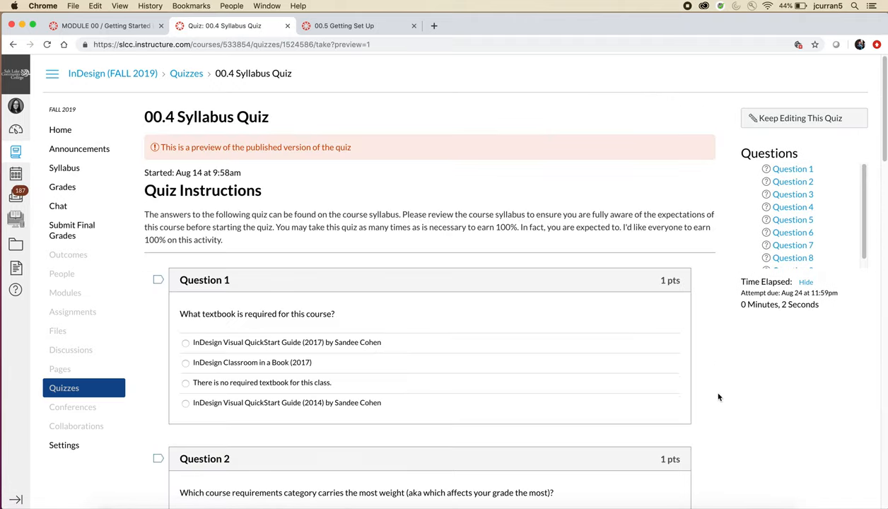
mouse_move(739, 405)
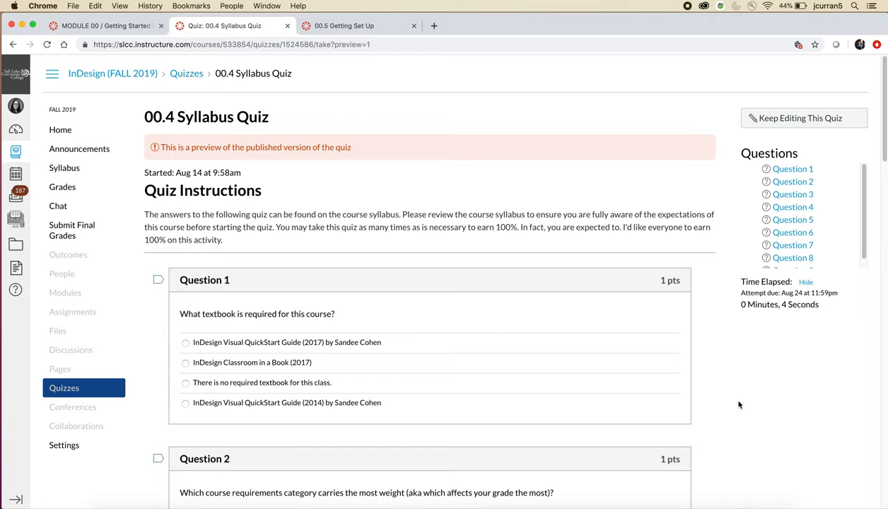
scroll("down", 3)
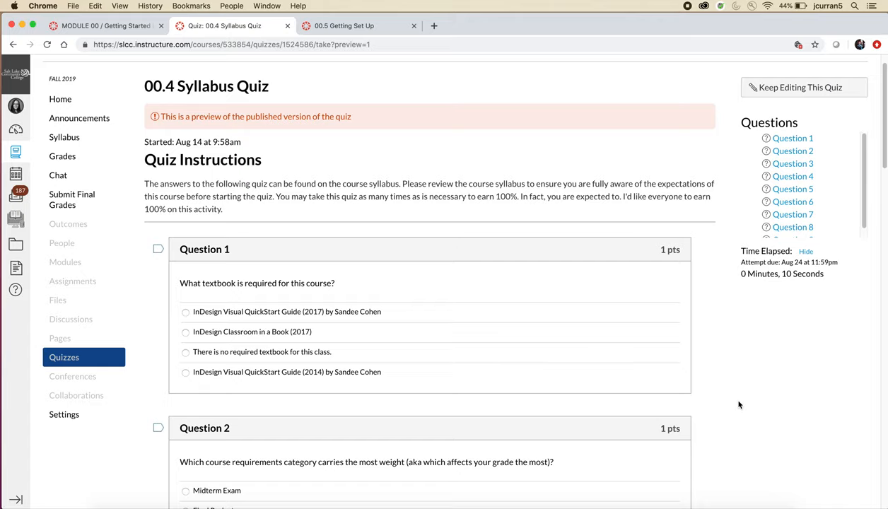
scroll("down", 3)
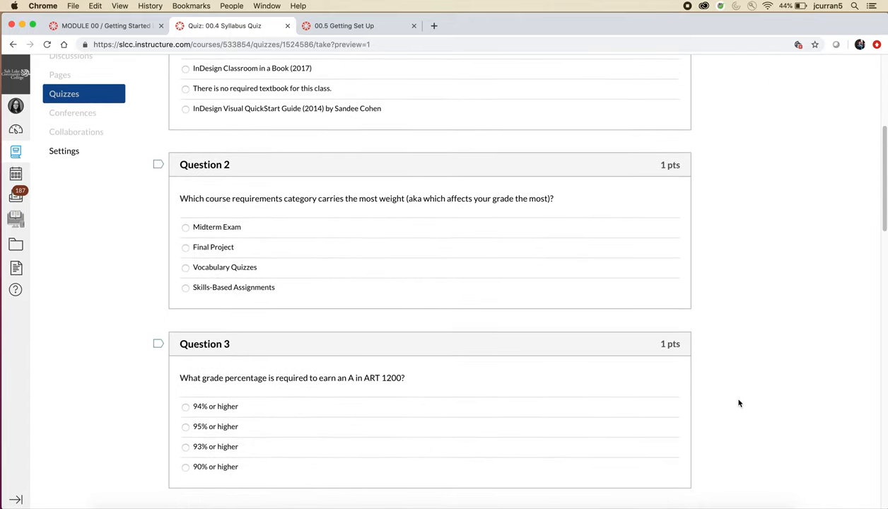
mouse_move(416, 318)
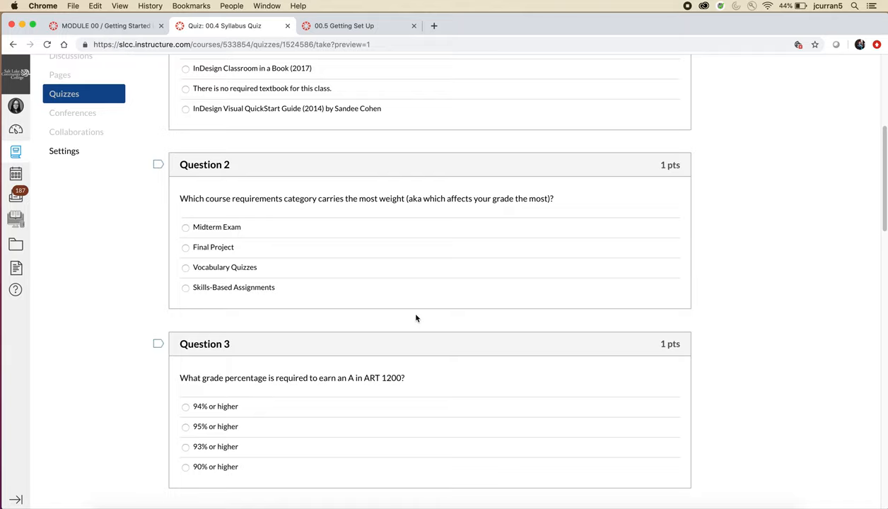
mouse_move(119, 267)
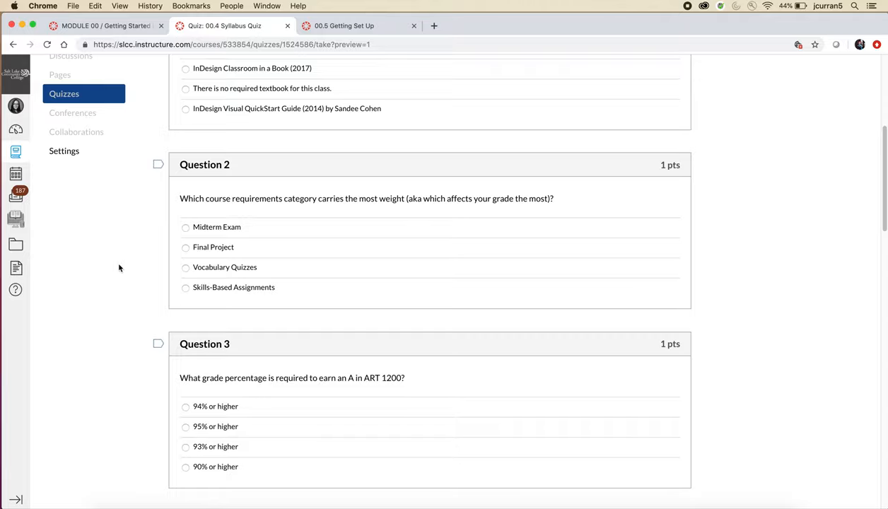
scroll("down", 3)
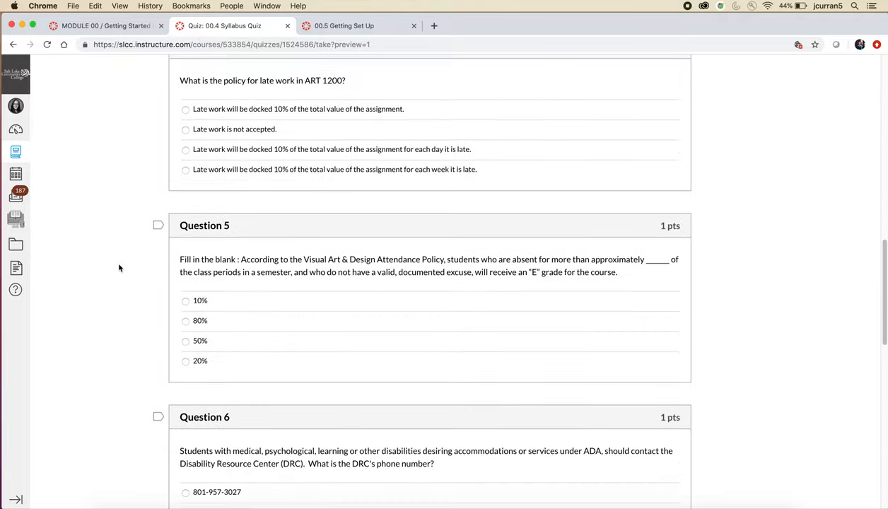
scroll("down", 3)
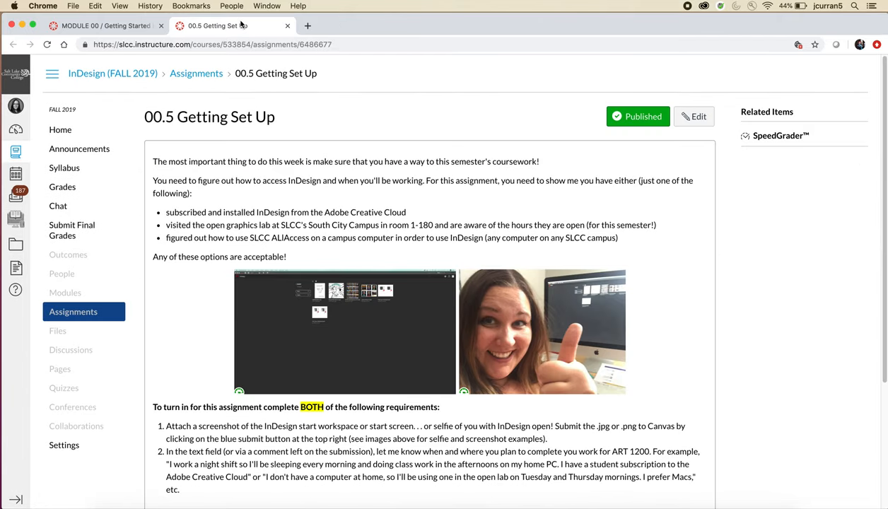
mouse_move(184, 359)
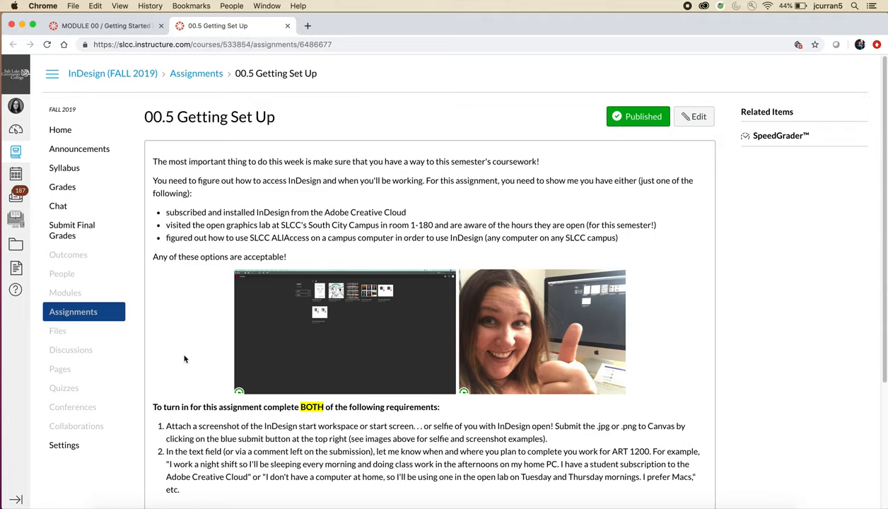
mouse_move(536, 320)
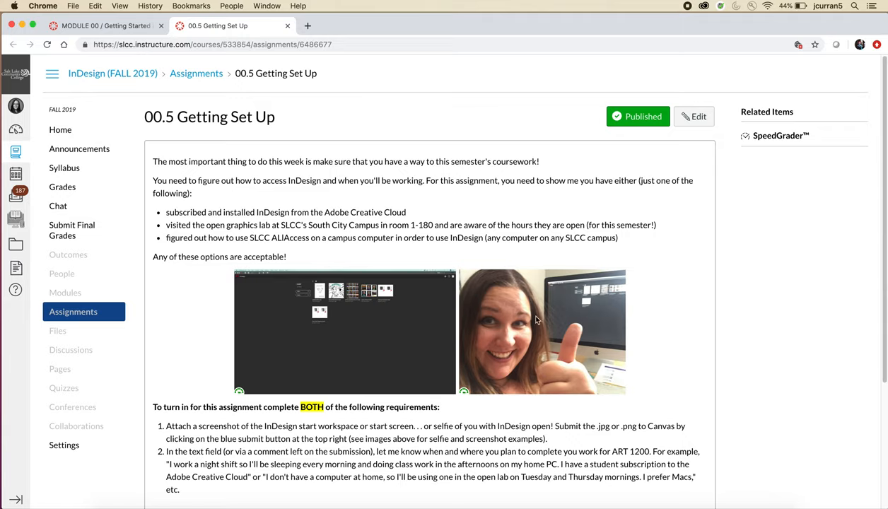
mouse_move(606, 292)
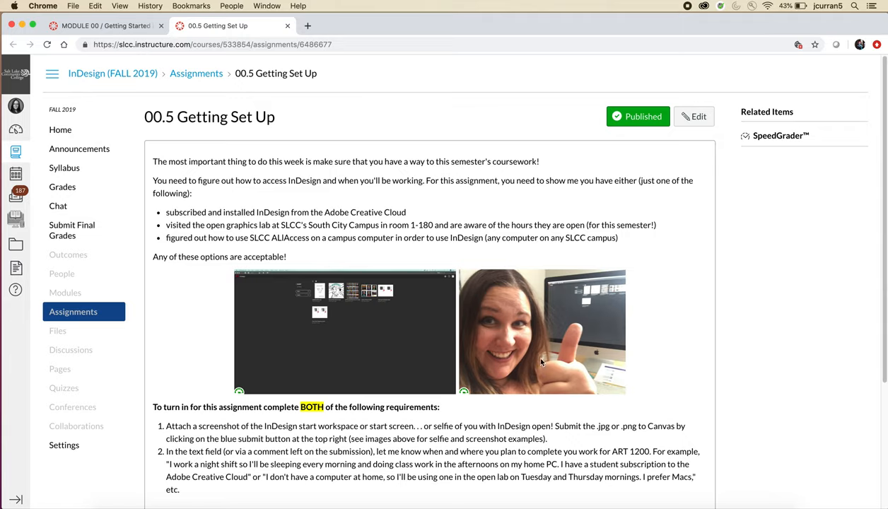
mouse_move(606, 324)
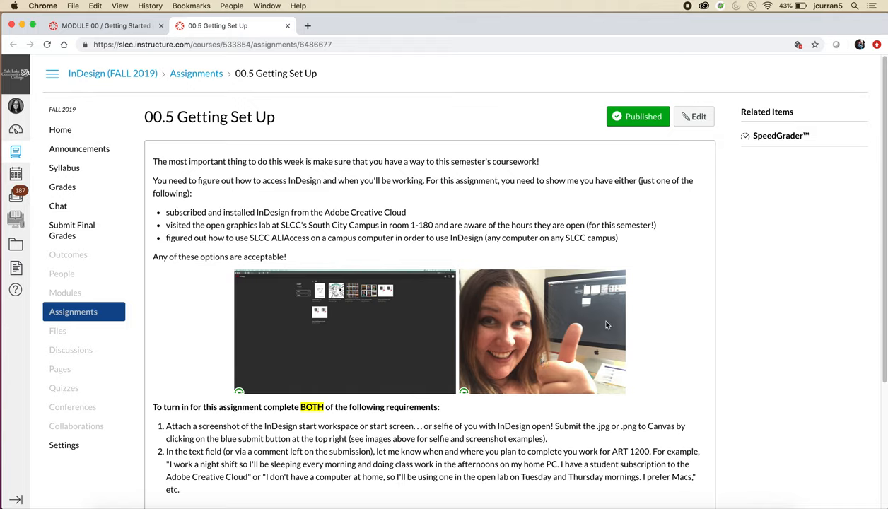
mouse_move(686, 364)
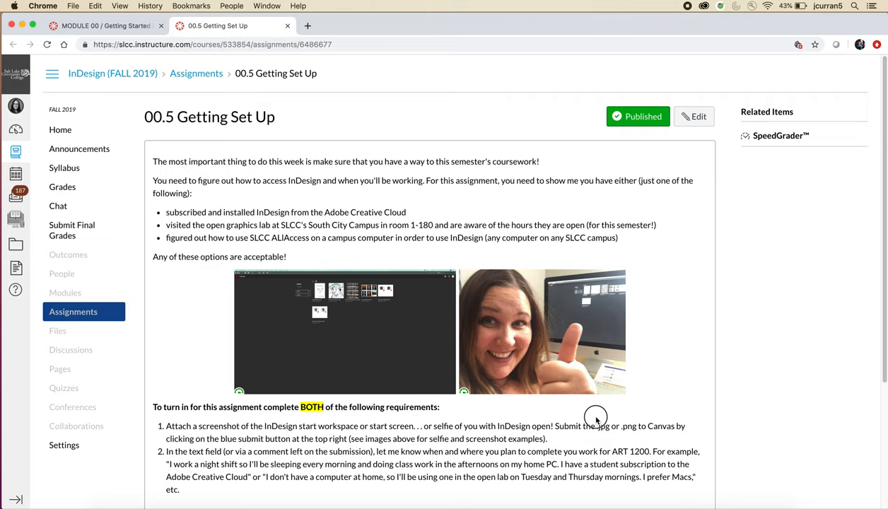
mouse_move(294, 28)
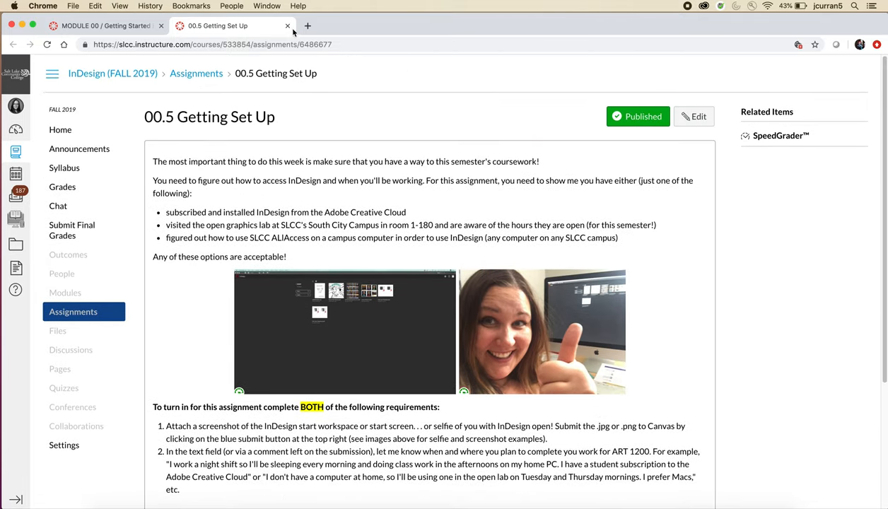
- Close the 00.5 Getting Set Up tab, back to MODULE 00 / Getting Started in ART 1200
left_click(287, 26)
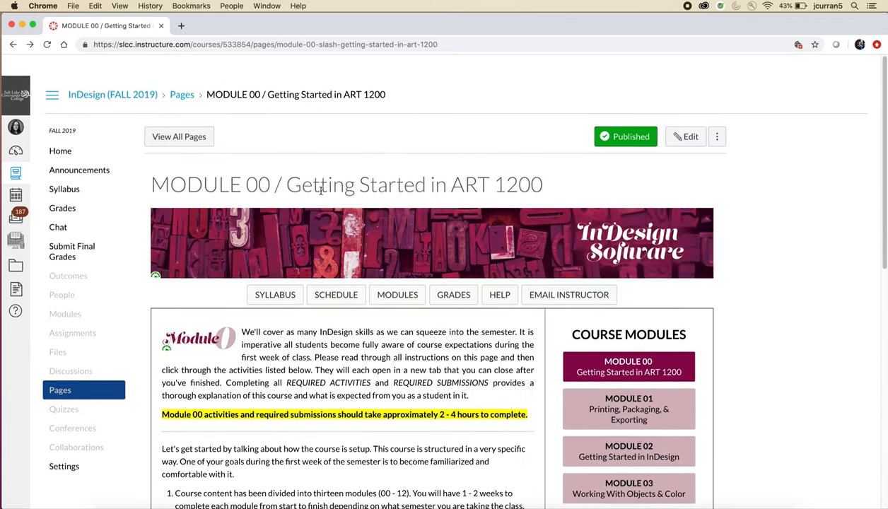